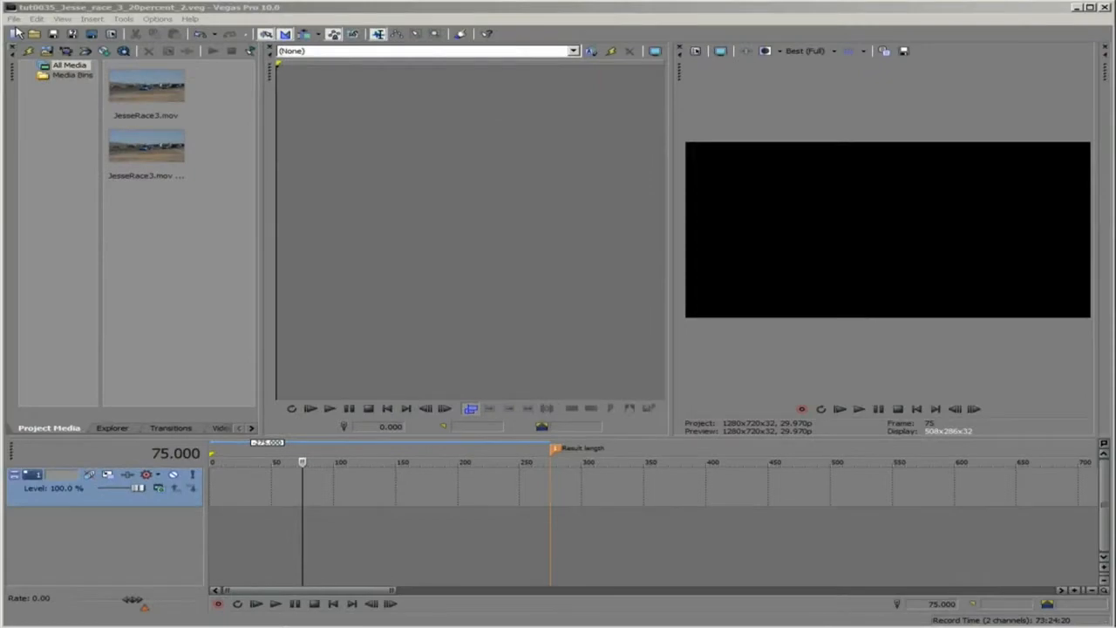
Start a new project and bring up the Match Media Settings file browser.
{"action": "left_click", "coordinate": [14, 17]}
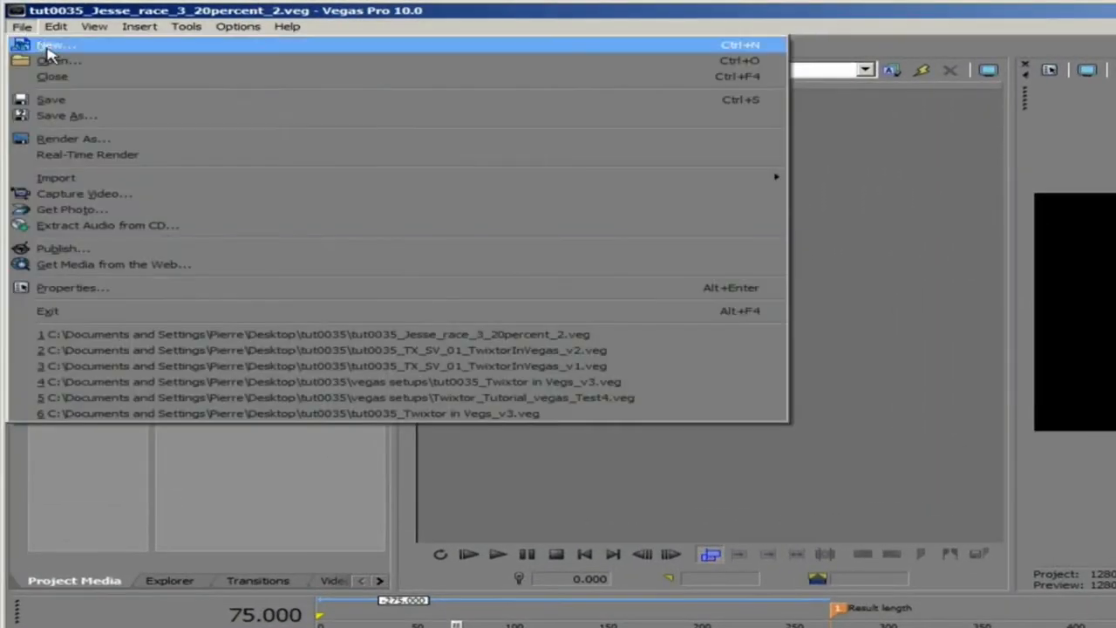
{"action": "left_click", "coordinate": [56, 45]}
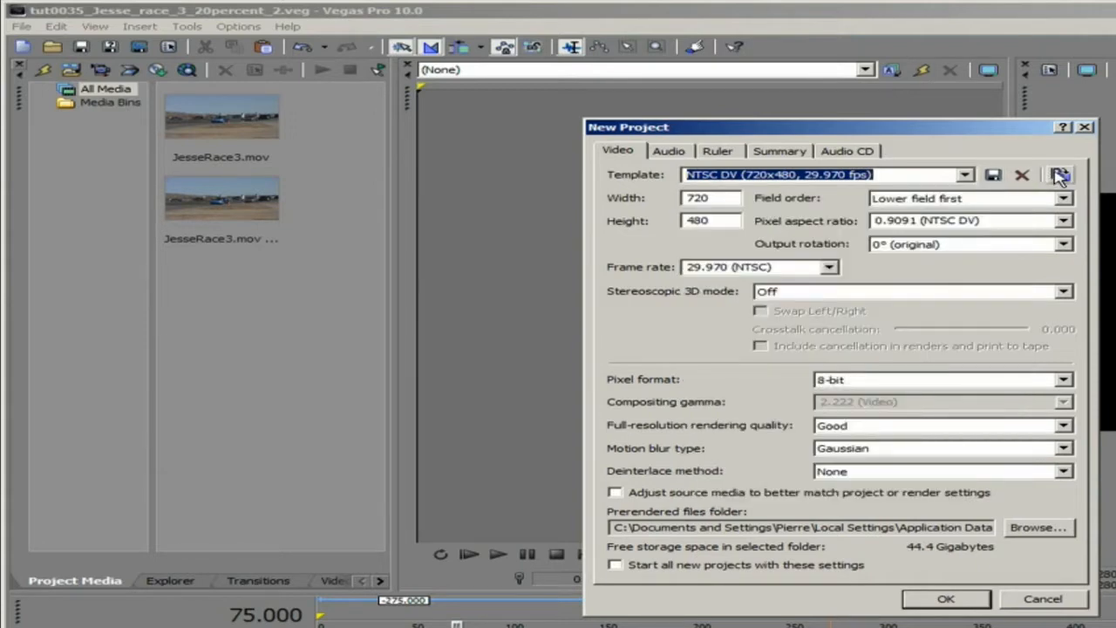
{"action": "mouse_move", "coordinate": [903, 115]}
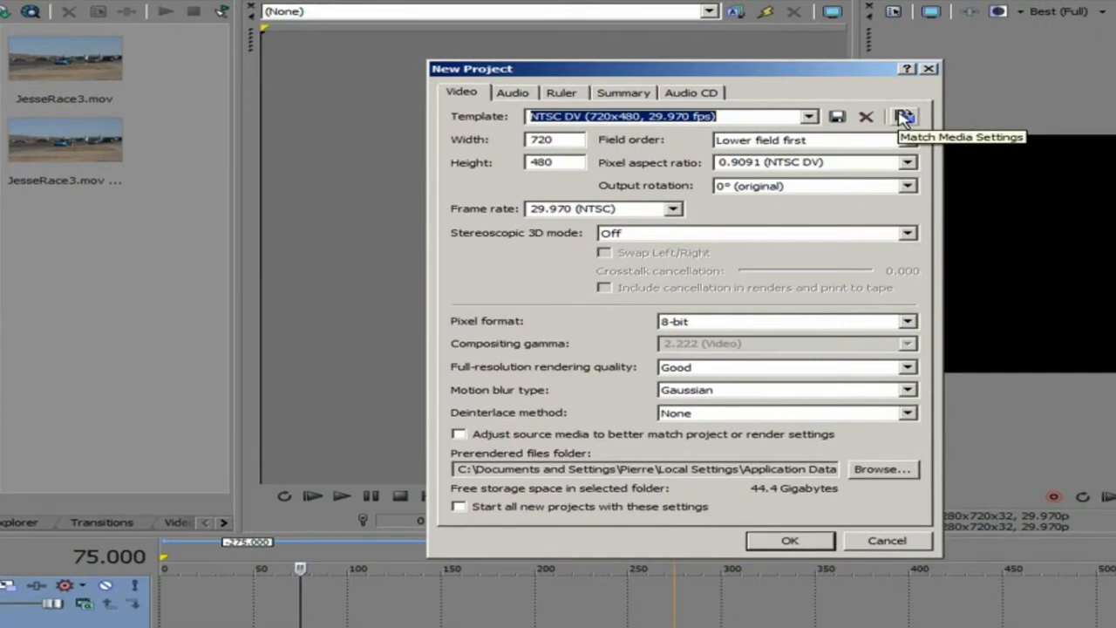
{"action": "left_click", "coordinate": [903, 115]}
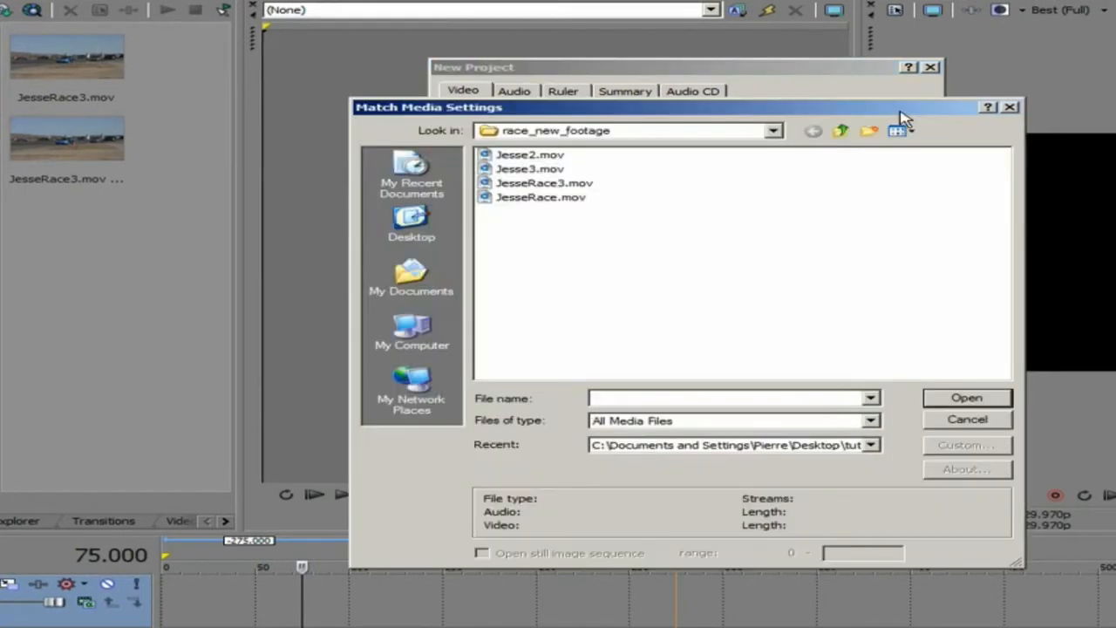
Match settings to the race clip, set rendering quality Best and deinterlace None, and confirm.
{"action": "left_click", "coordinate": [544, 183]}
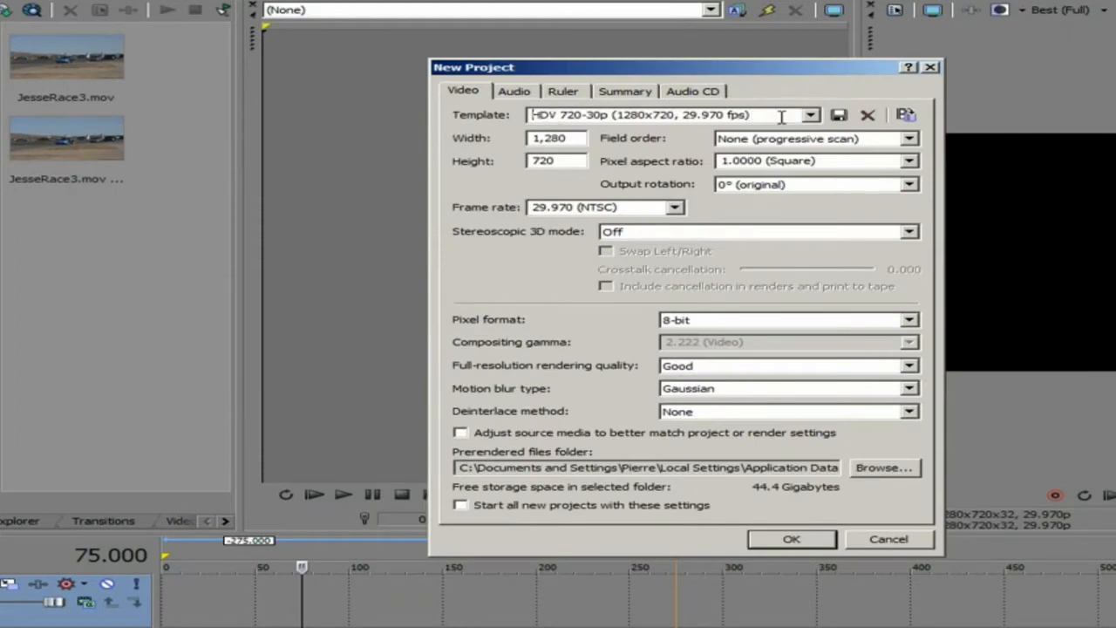
{"action": "mouse_move", "coordinate": [676, 209]}
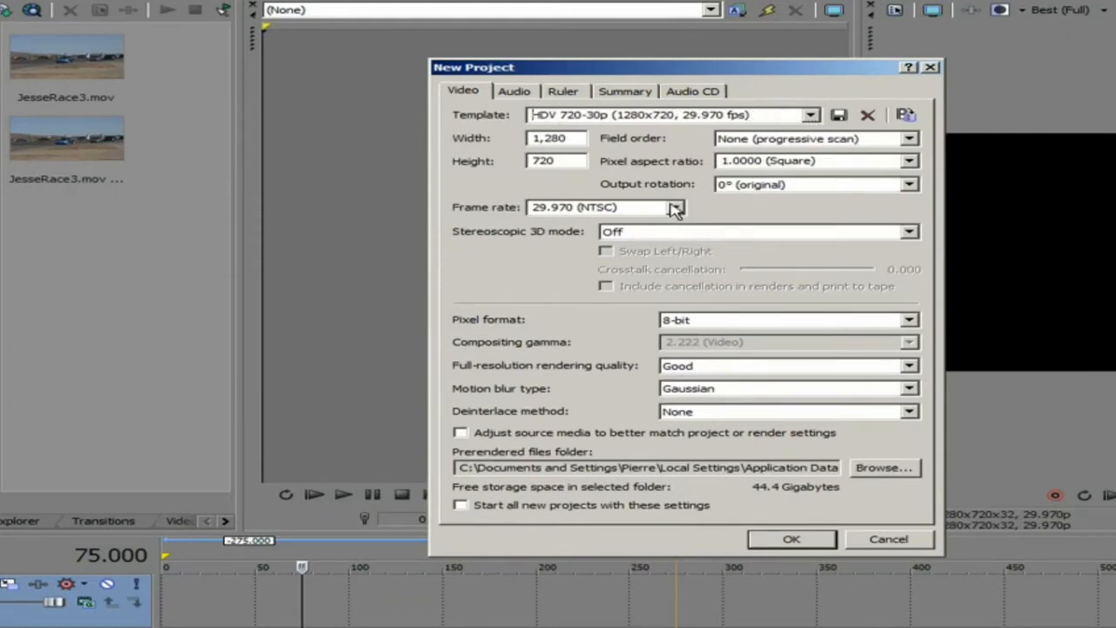
{"action": "mouse_move", "coordinate": [663, 225]}
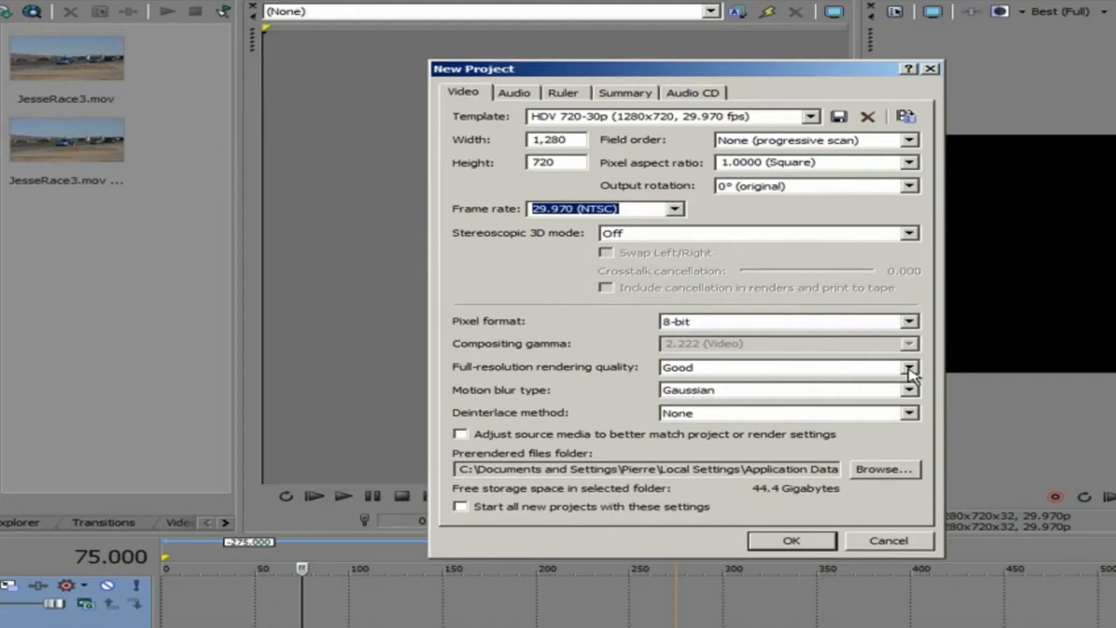
{"action": "left_click", "coordinate": [911, 367]}
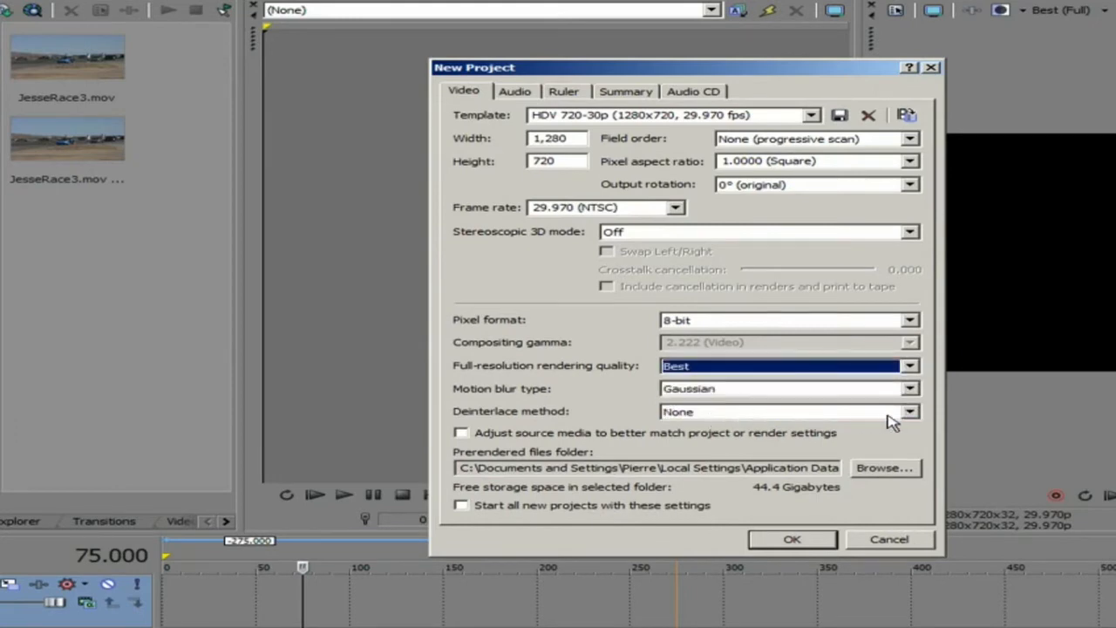
{"action": "mouse_move", "coordinate": [910, 416]}
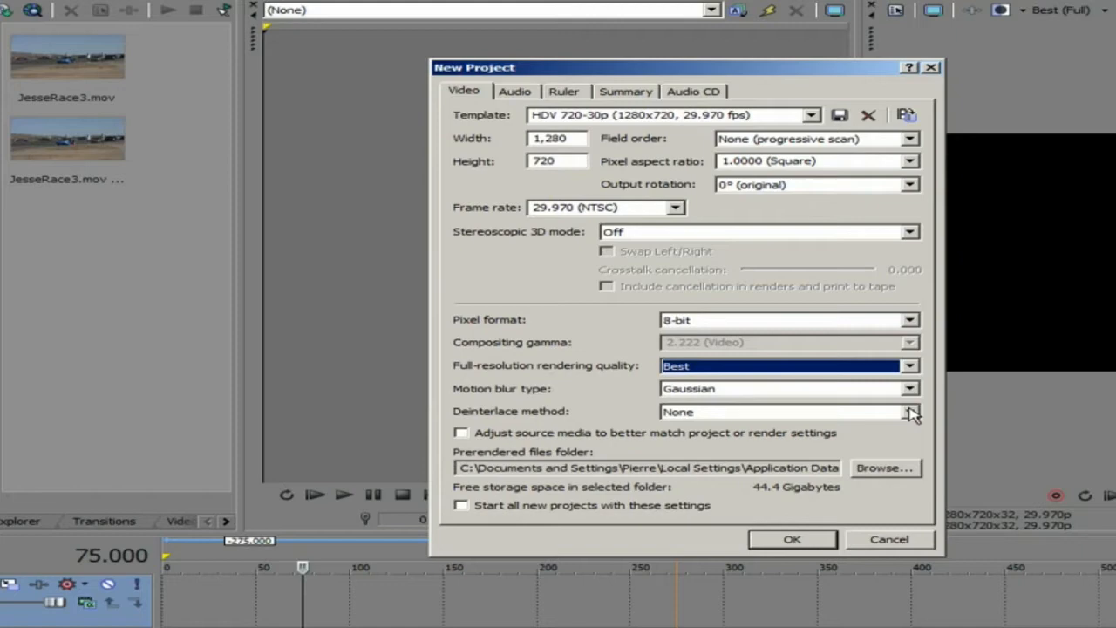
{"action": "left_click", "coordinate": [911, 412]}
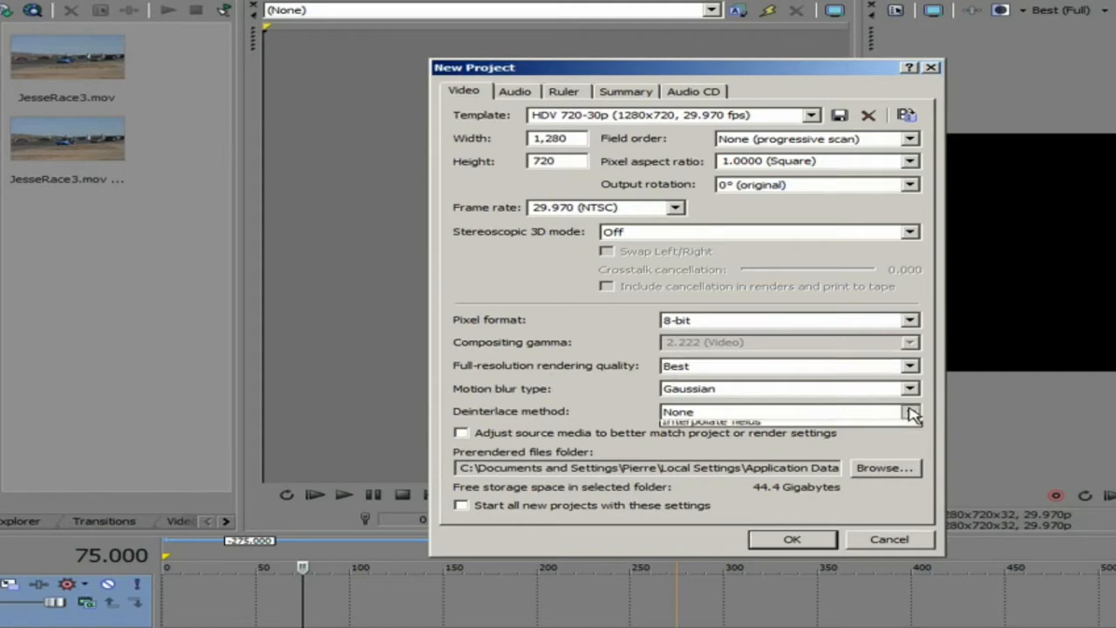
{"action": "left_click", "coordinate": [911, 412]}
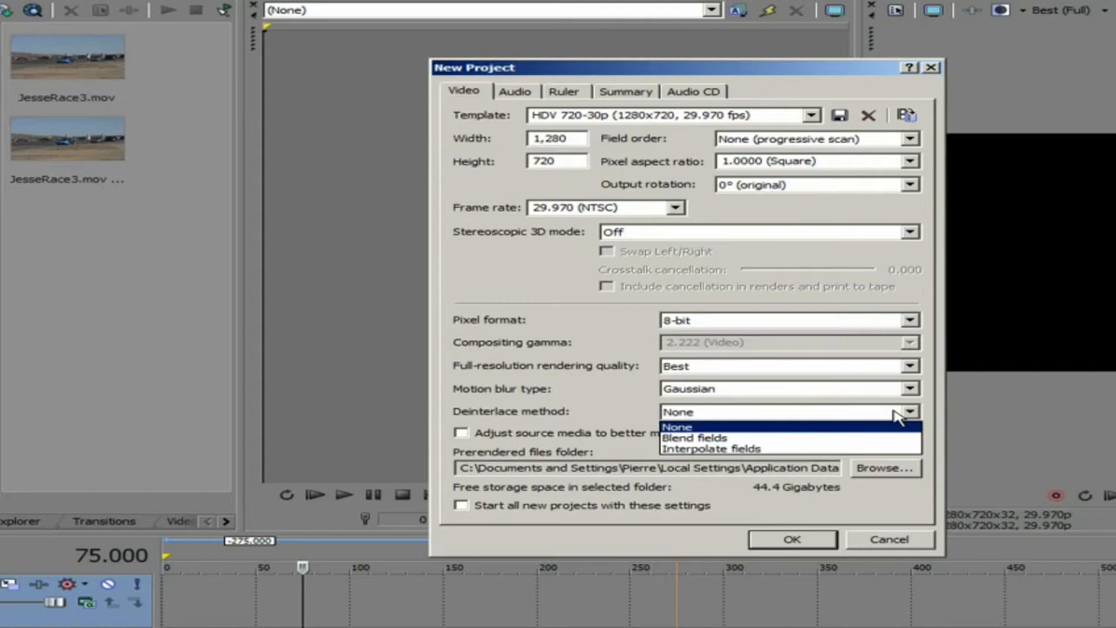
{"action": "mouse_move", "coordinate": [771, 436]}
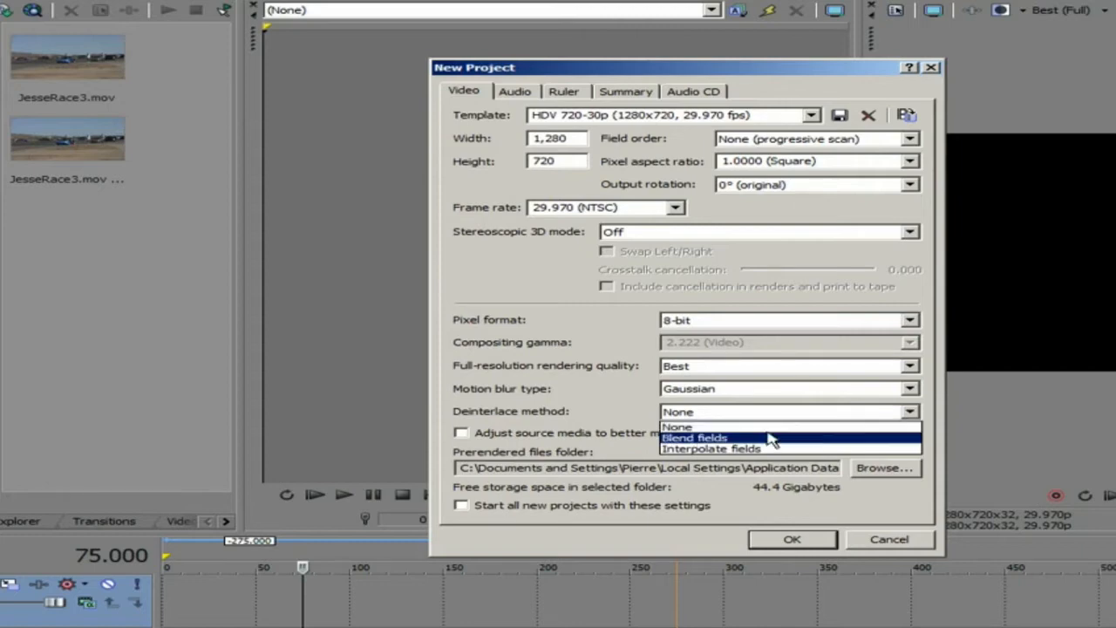
{"action": "mouse_move", "coordinate": [698, 425]}
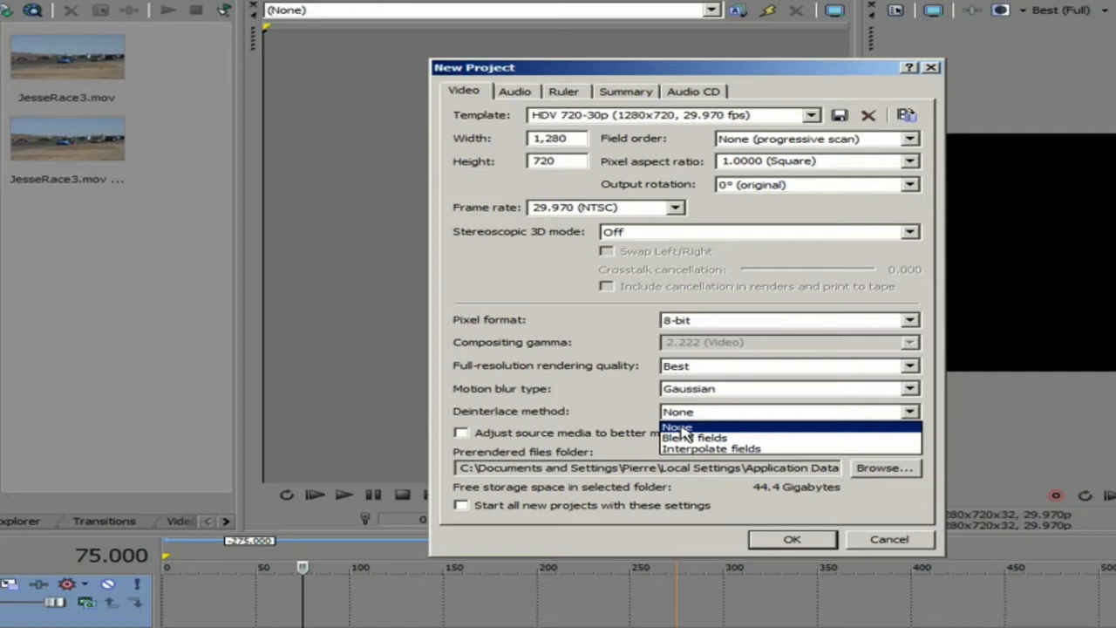
{"action": "left_click", "coordinate": [677, 426]}
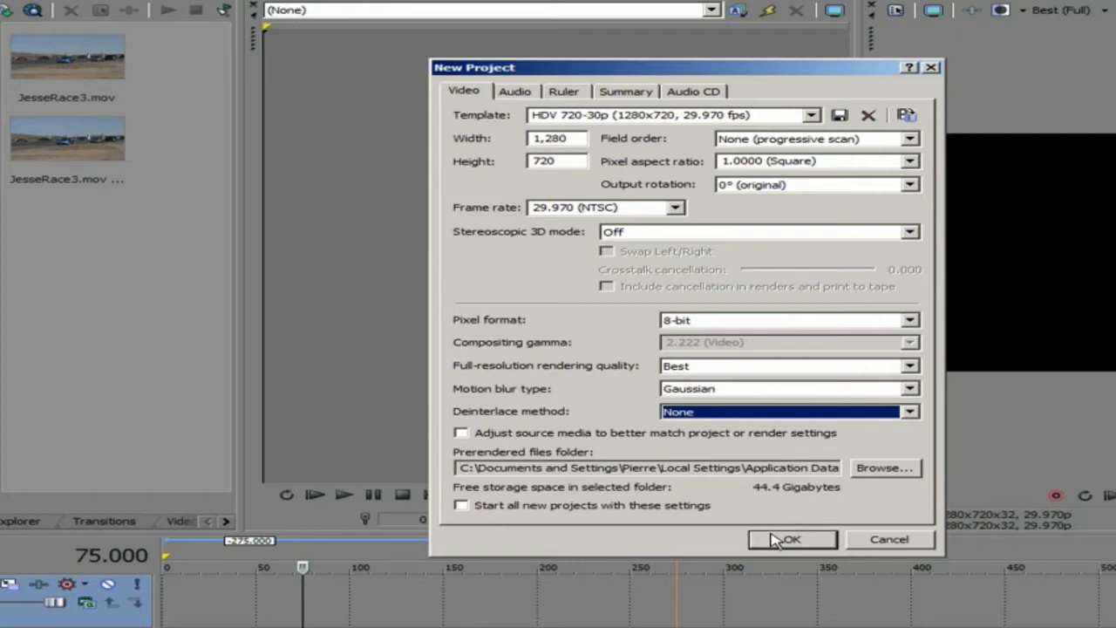
{"action": "left_click", "coordinate": [790, 539]}
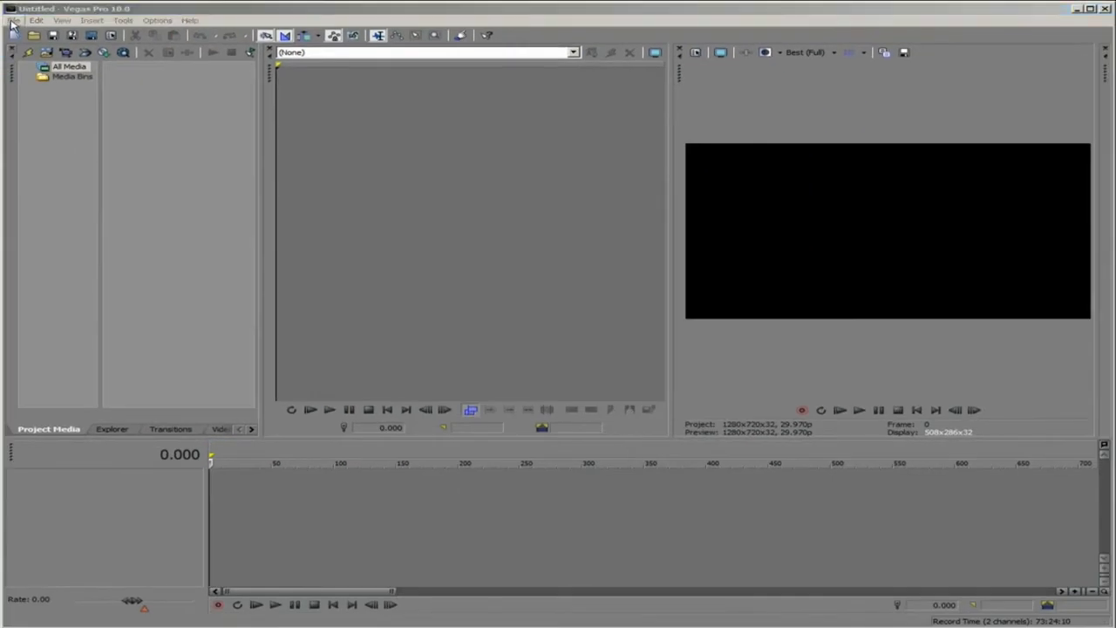
Import JesseRace3.mov into the project media via File > Import > Media.
{"action": "left_click", "coordinate": [14, 21]}
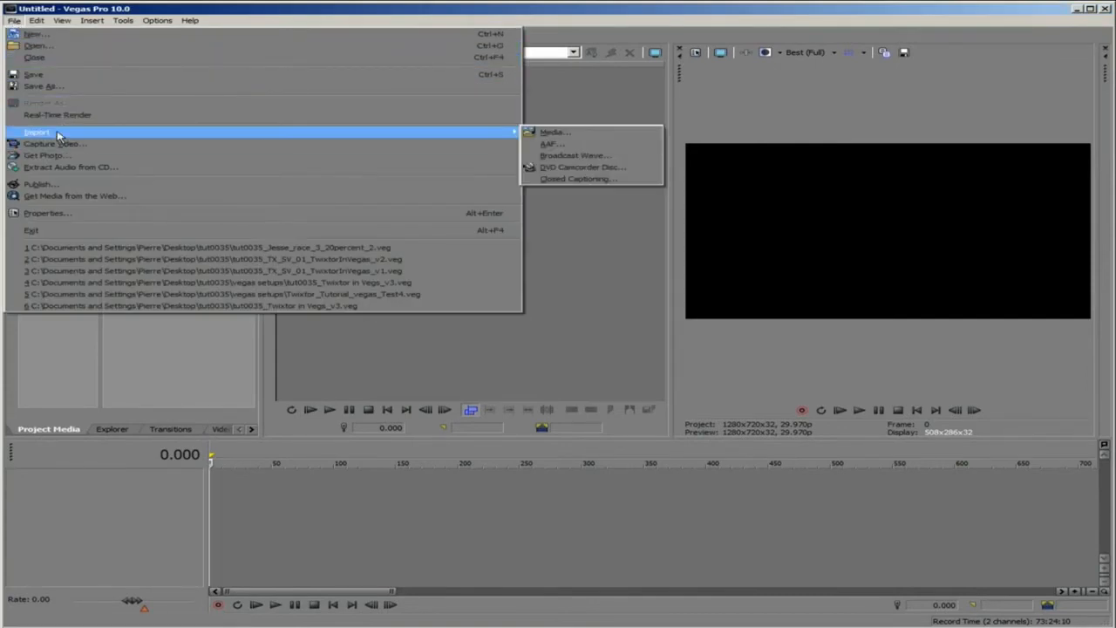
{"action": "left_click", "coordinate": [554, 133]}
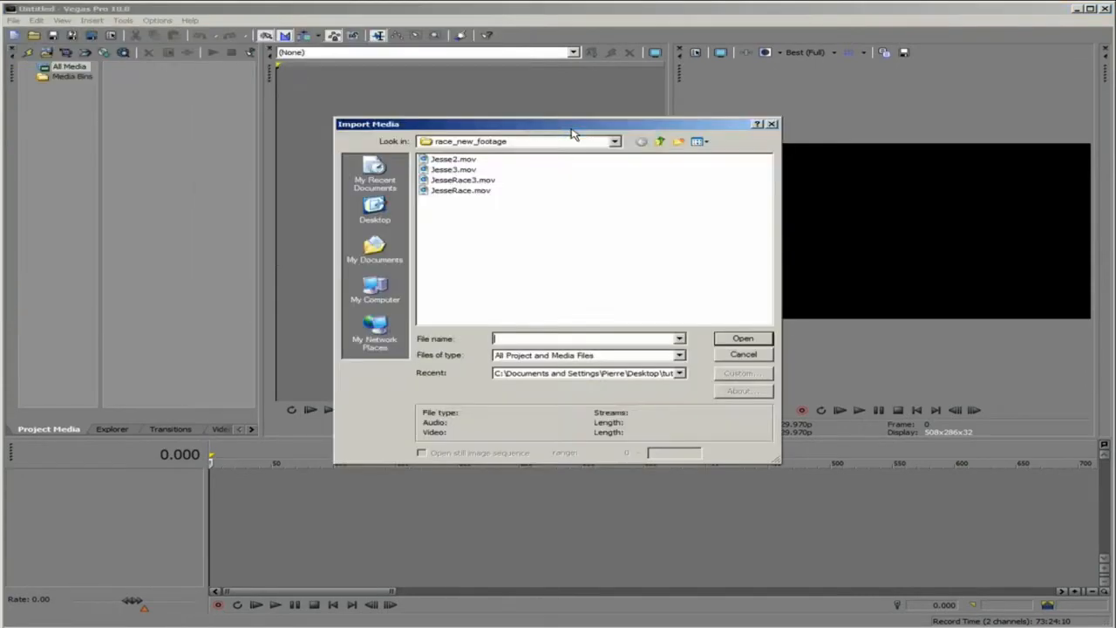
{"action": "mouse_move", "coordinate": [486, 190]}
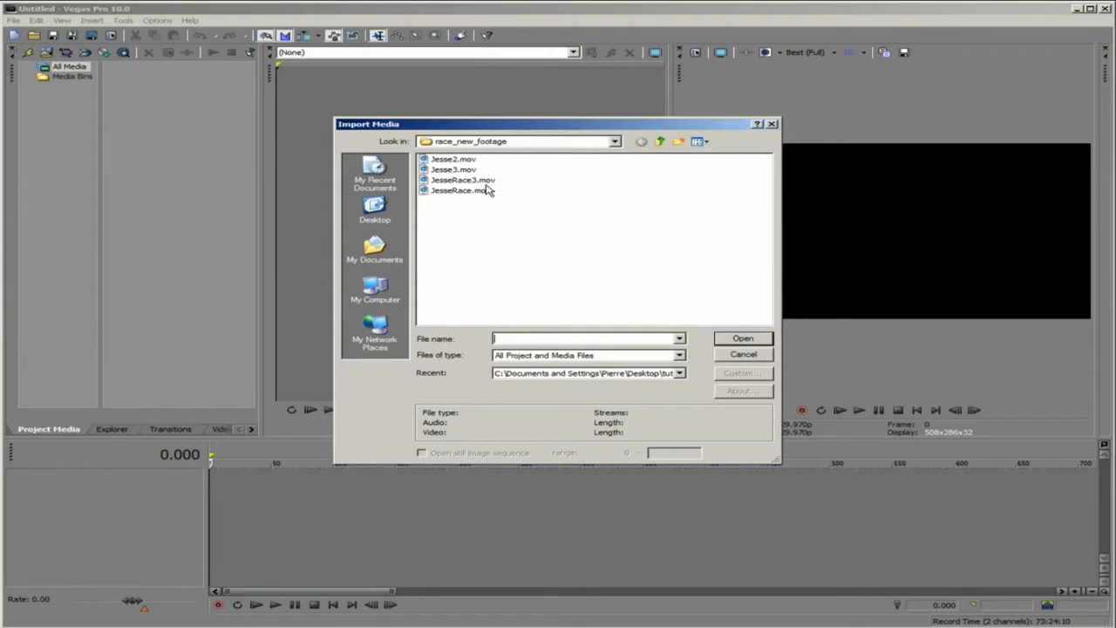
{"action": "left_click", "coordinate": [462, 180]}
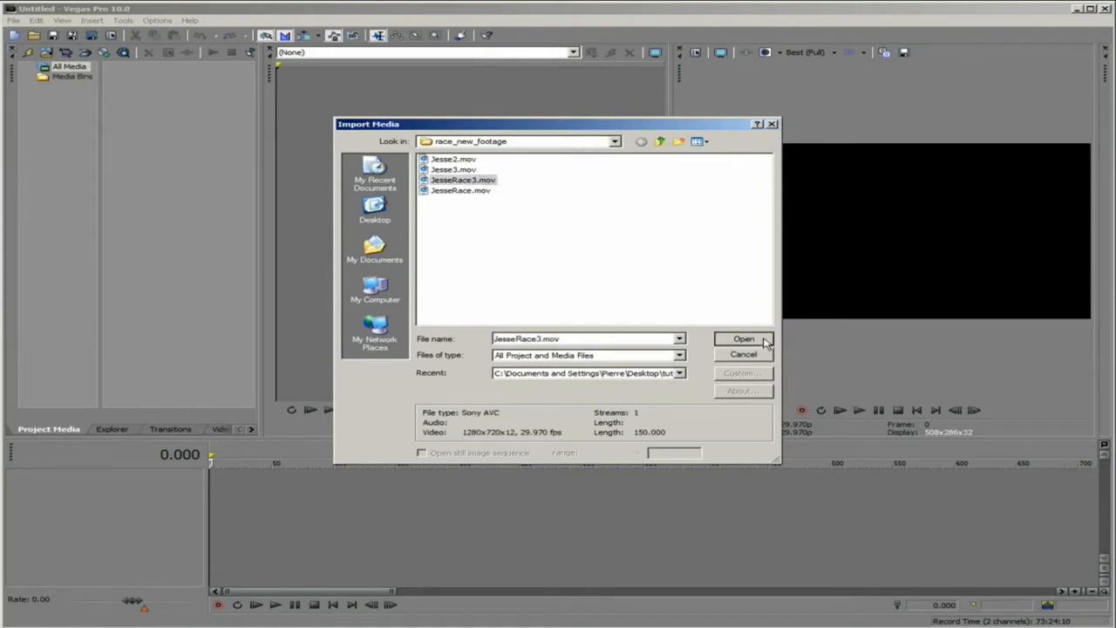
{"action": "left_click", "coordinate": [743, 338]}
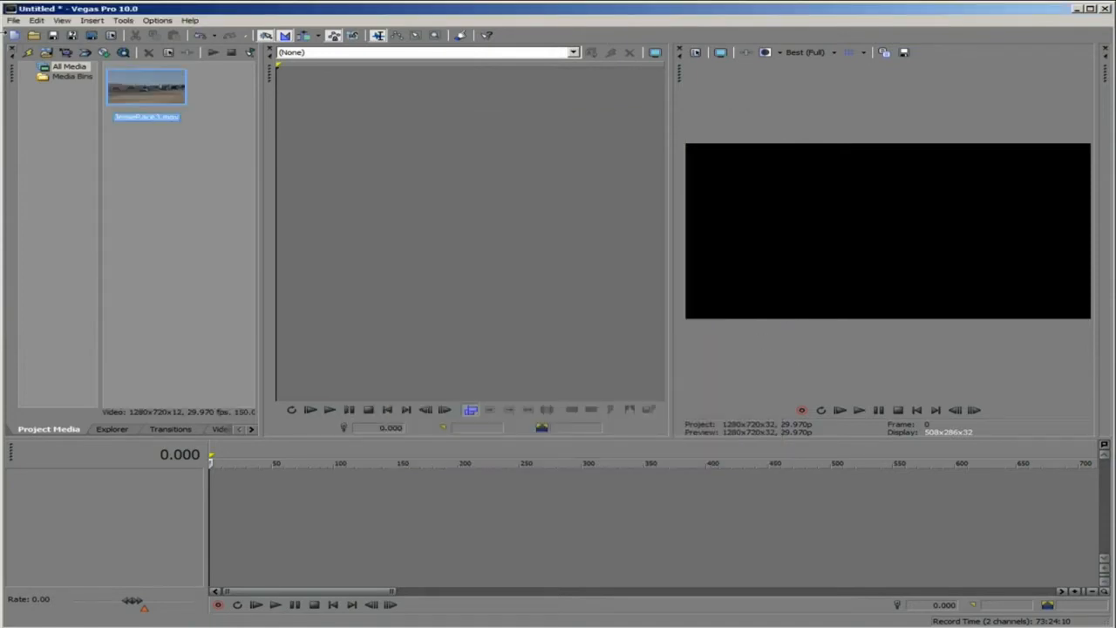
{"action": "mouse_move", "coordinate": [146, 88]}
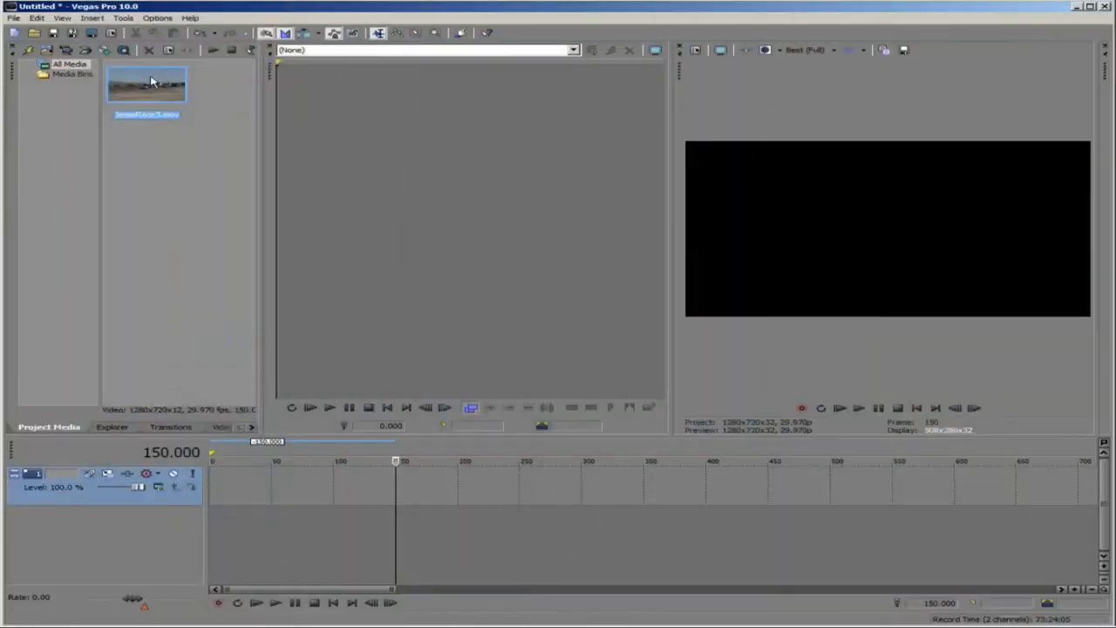
Load the race clip in the Trimmer and create a sub-clip from the selection.
{"action": "right_click", "coordinate": [146, 84]}
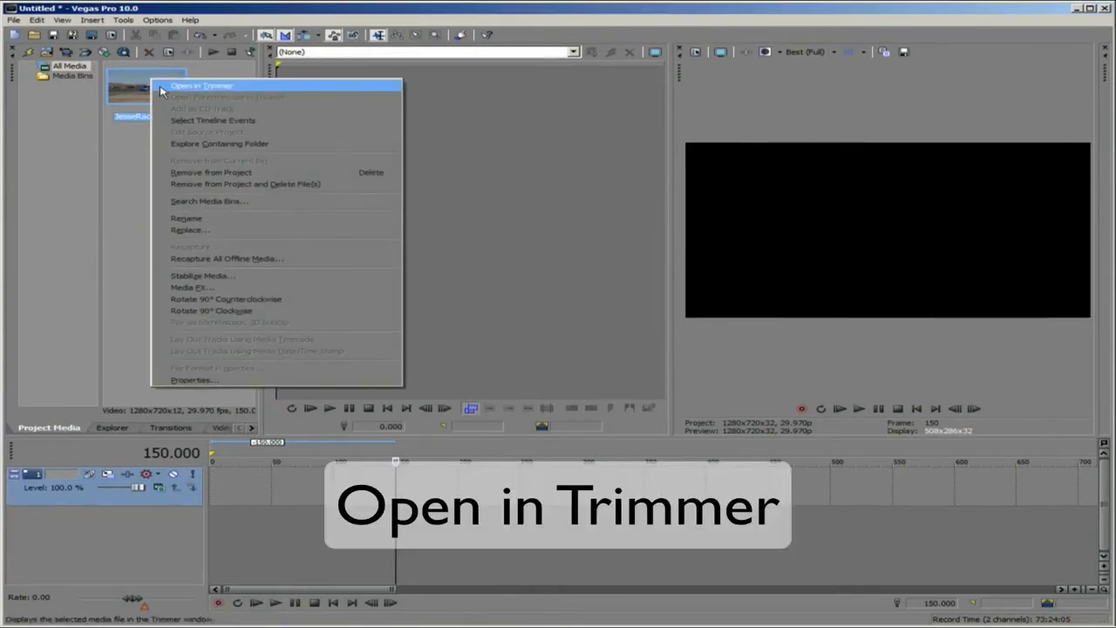
{"action": "left_click", "coordinate": [202, 85]}
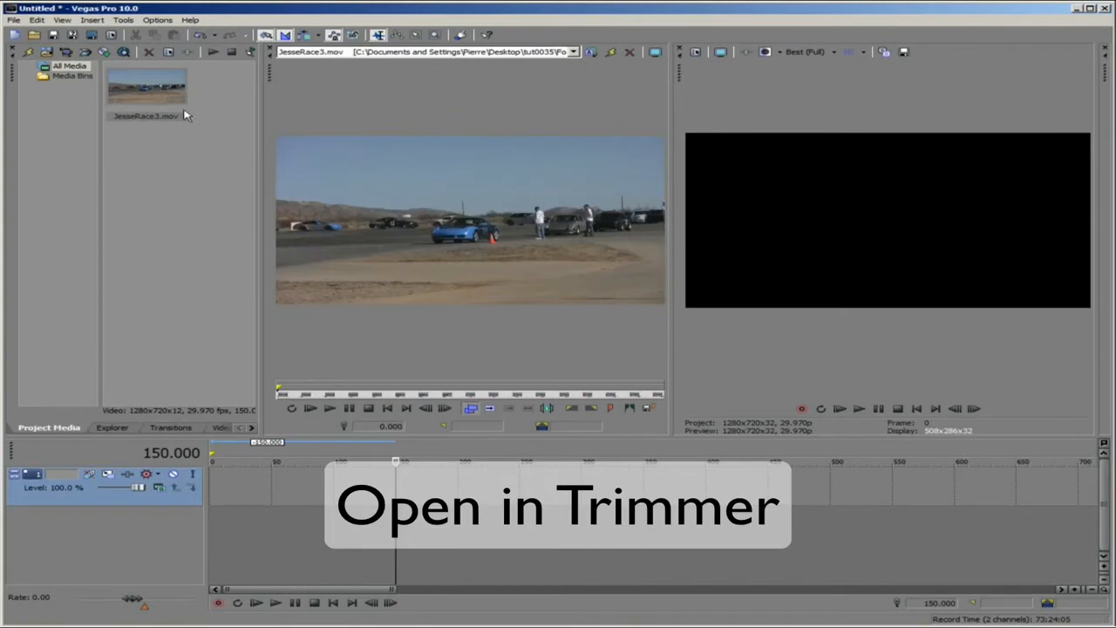
{"action": "mouse_move", "coordinate": [303, 380]}
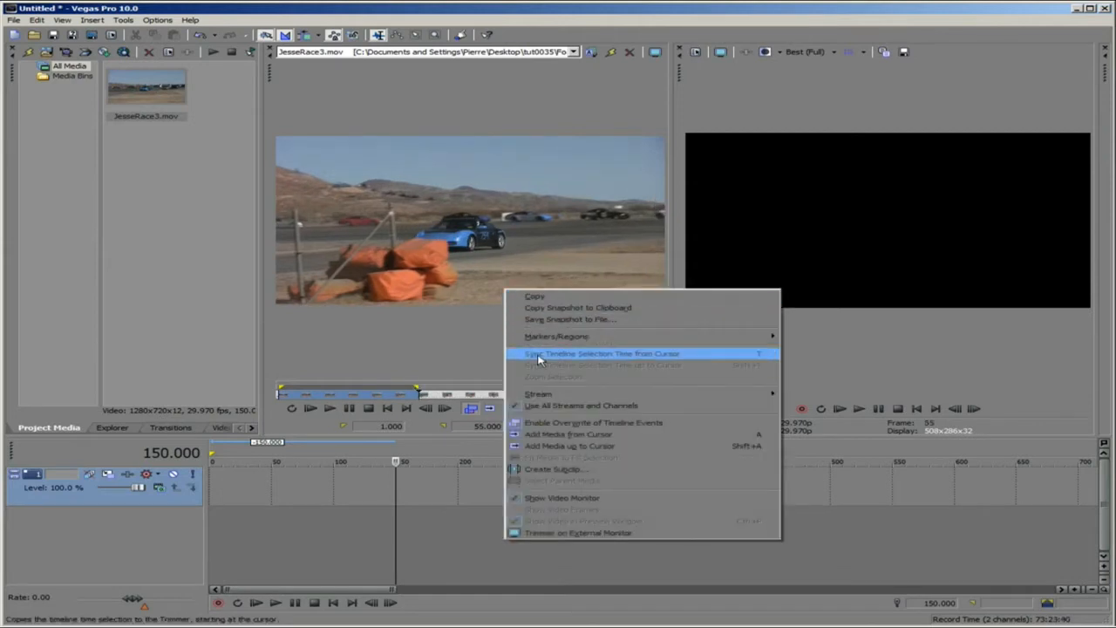
{"action": "left_click", "coordinate": [554, 469]}
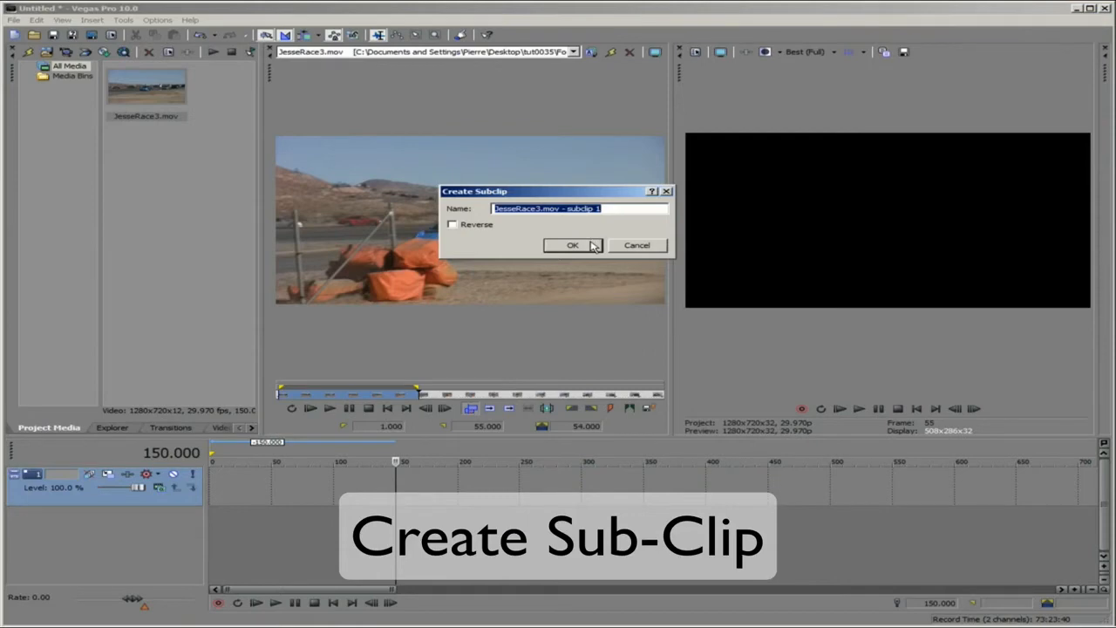
{"action": "left_click", "coordinate": [572, 244]}
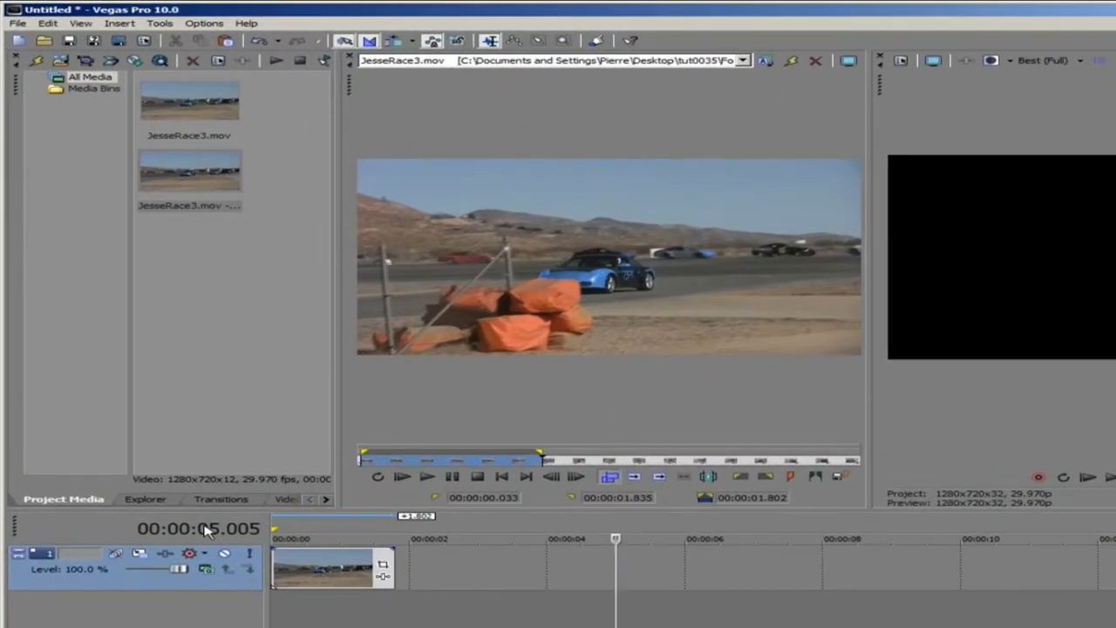
Change the timeline ruler's time format from the time display's context menu.
{"action": "right_click", "coordinate": [199, 526]}
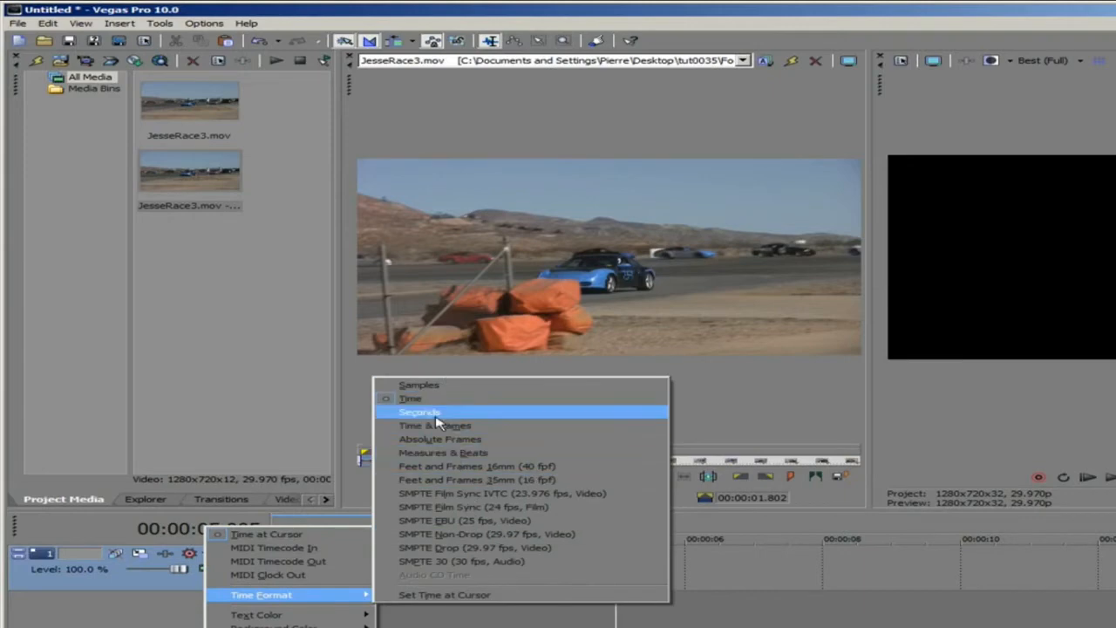
{"action": "left_click", "coordinate": [418, 412]}
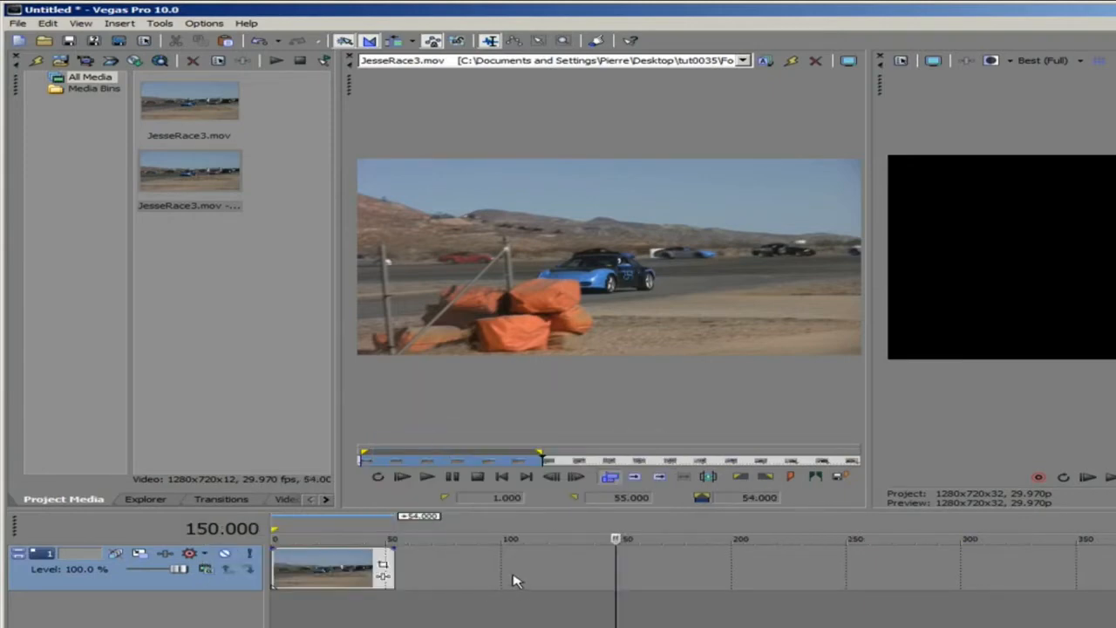
{"action": "left_click", "coordinate": [324, 499]}
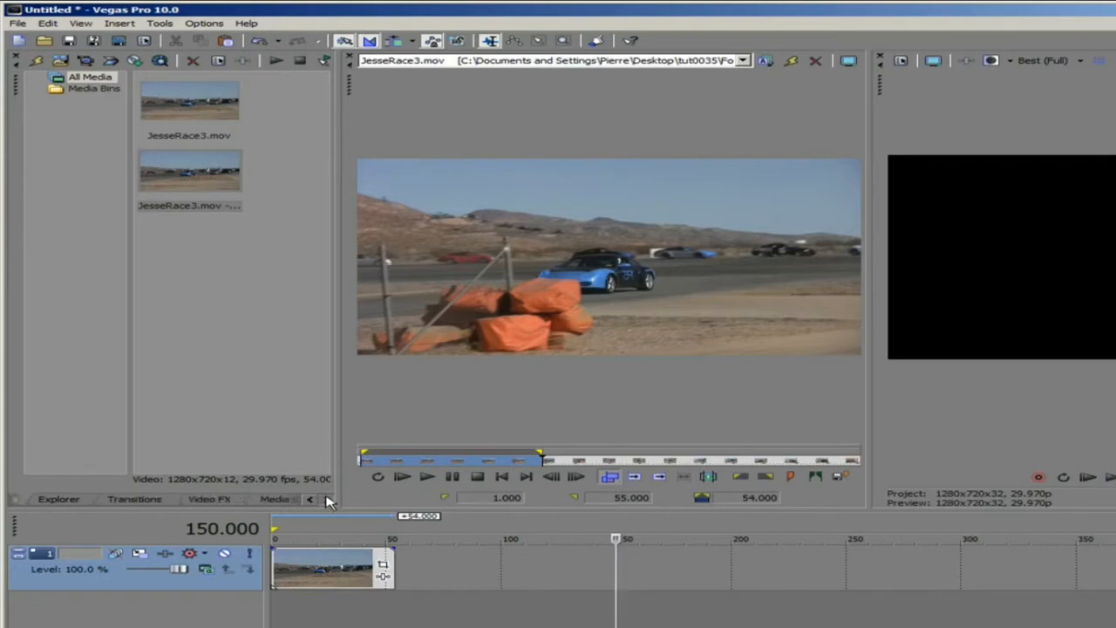
Bring up the Plug-In Manager and locate Twixtor under the Video FX plug-ins.
{"action": "left_click", "coordinate": [209, 499]}
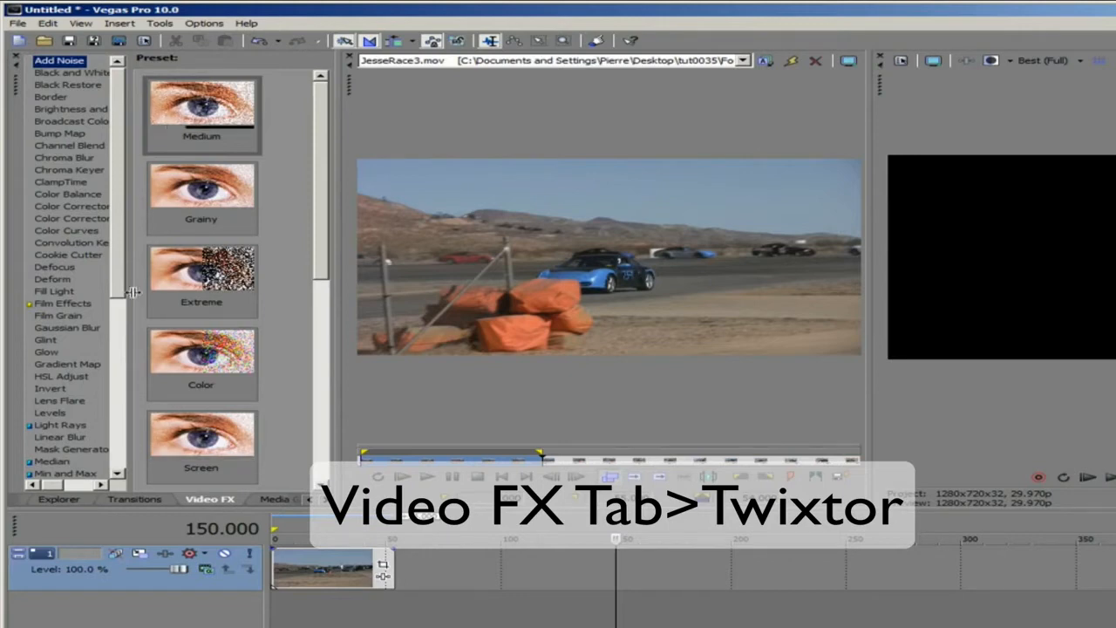
{"action": "scroll", "scroll_direction": "down", "scroll_amount": 3}
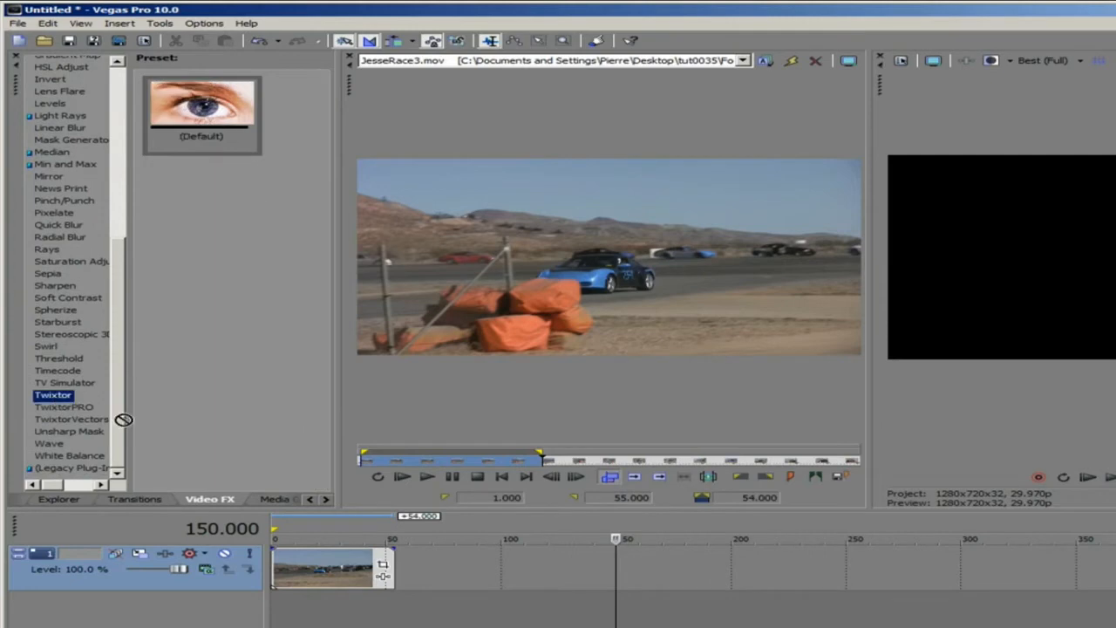
{"action": "left_click", "coordinate": [80, 23]}
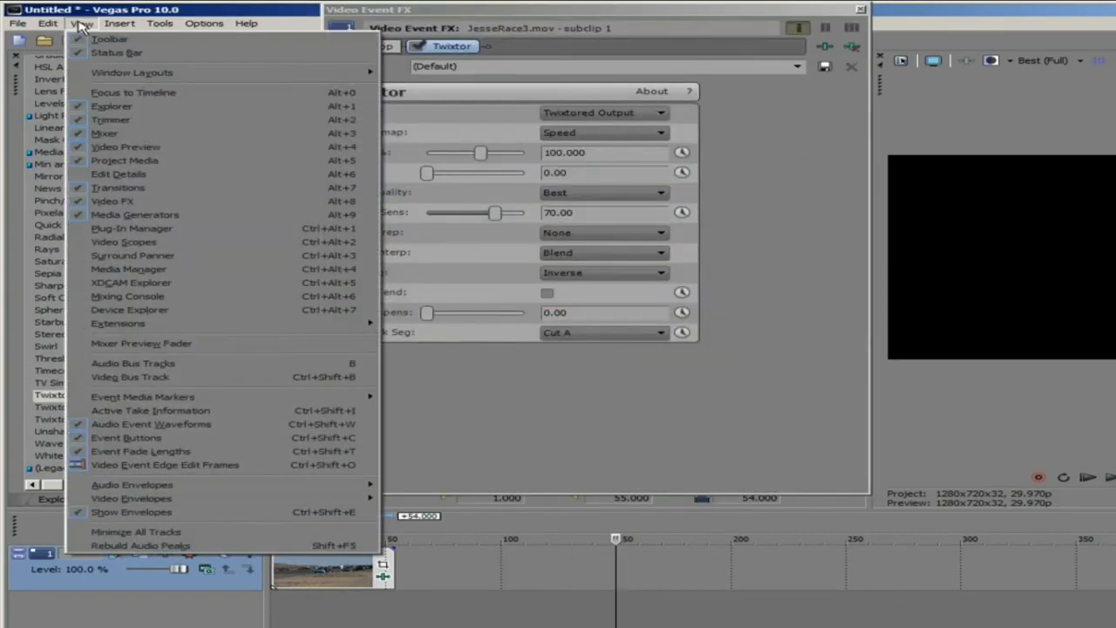
{"action": "mouse_move", "coordinate": [131, 227]}
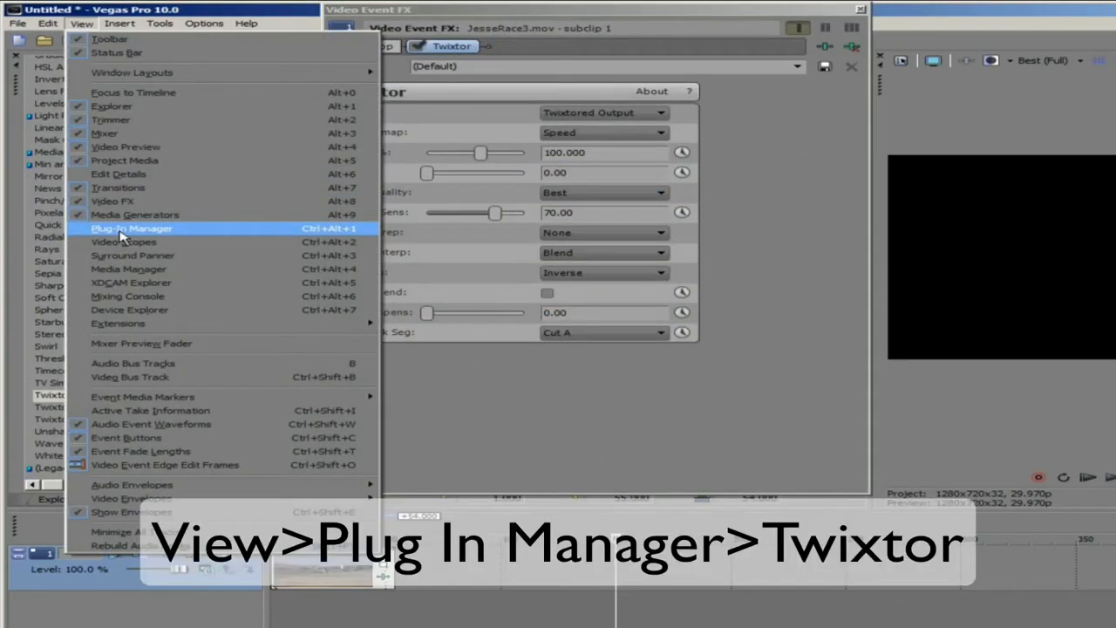
{"action": "left_click", "coordinate": [133, 229]}
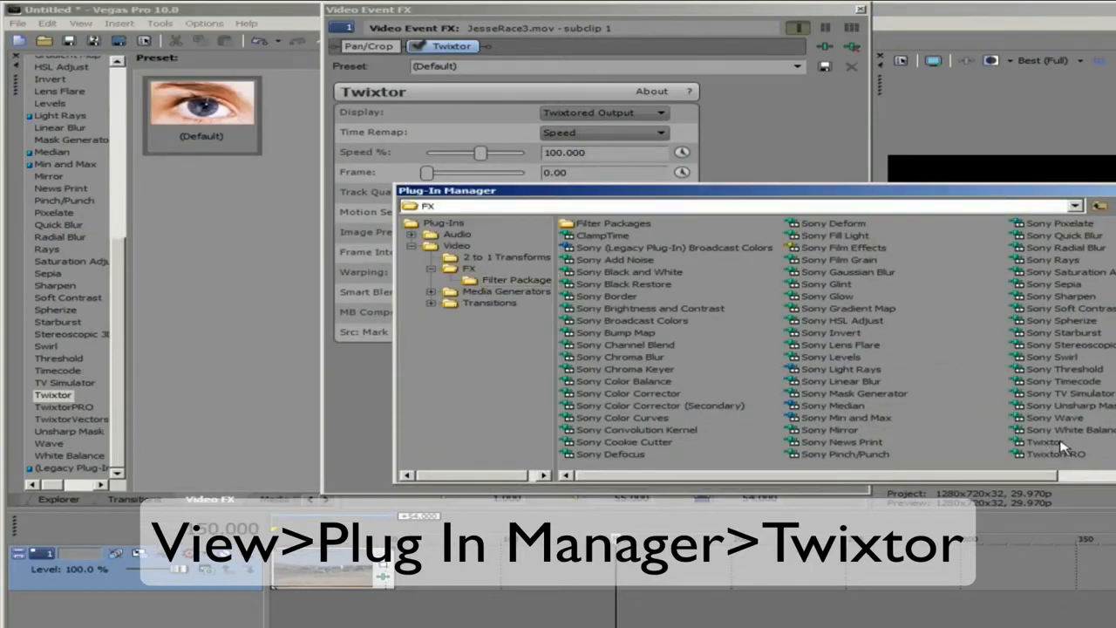
{"action": "left_click", "coordinate": [1043, 443]}
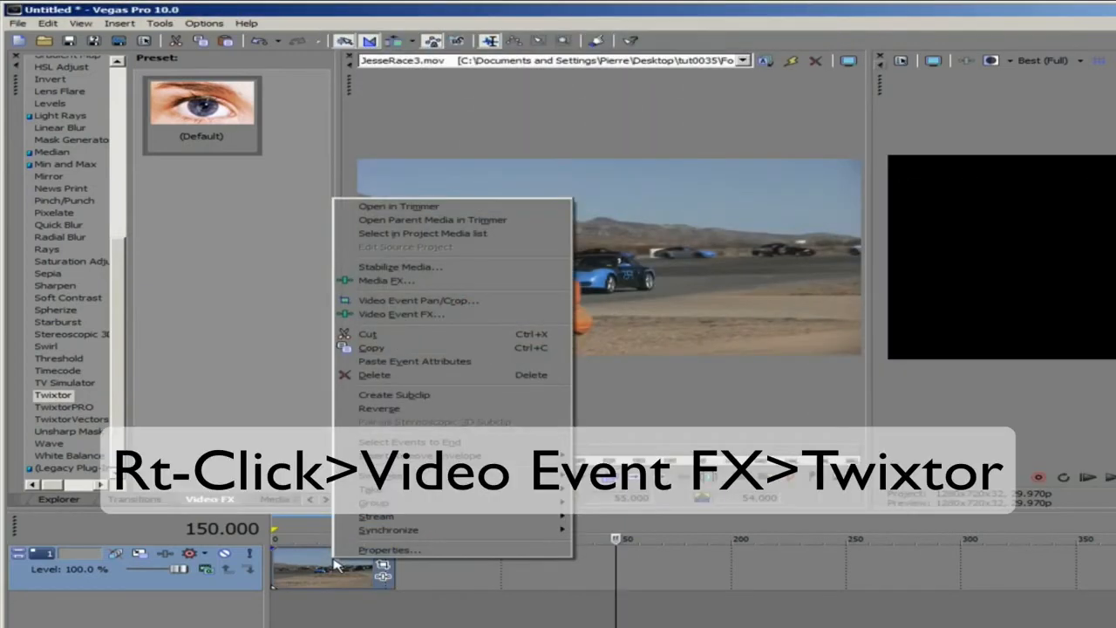
{"action": "mouse_move", "coordinate": [418, 314]}
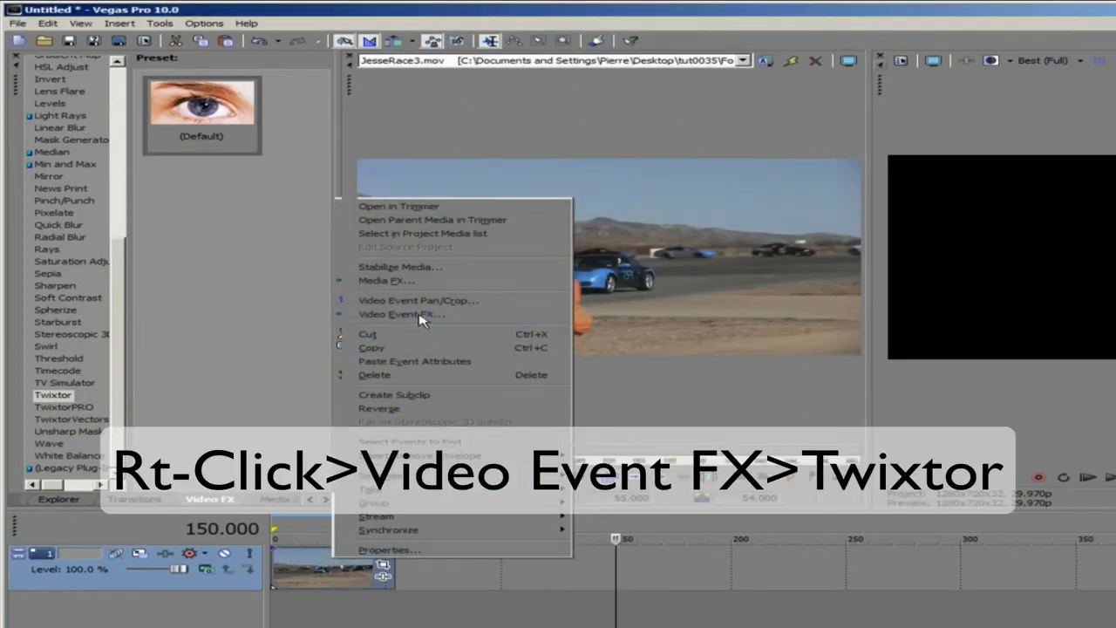
Apply Twixtor as the race clip's video event effect and show its settings.
{"action": "left_click", "coordinate": [401, 314]}
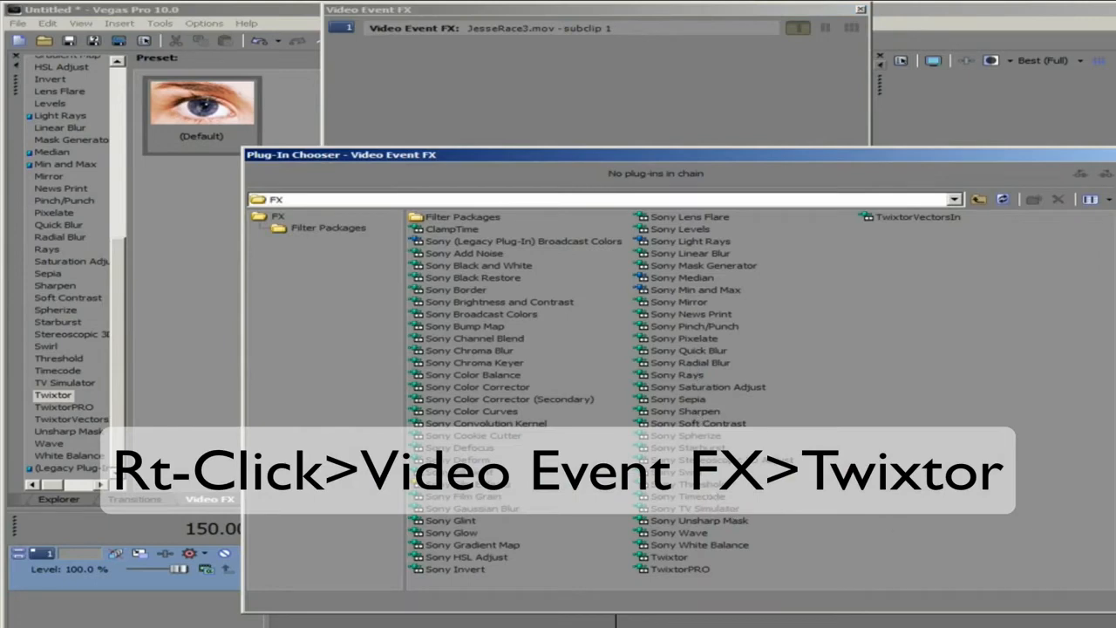
{"action": "left_click", "coordinate": [670, 556]}
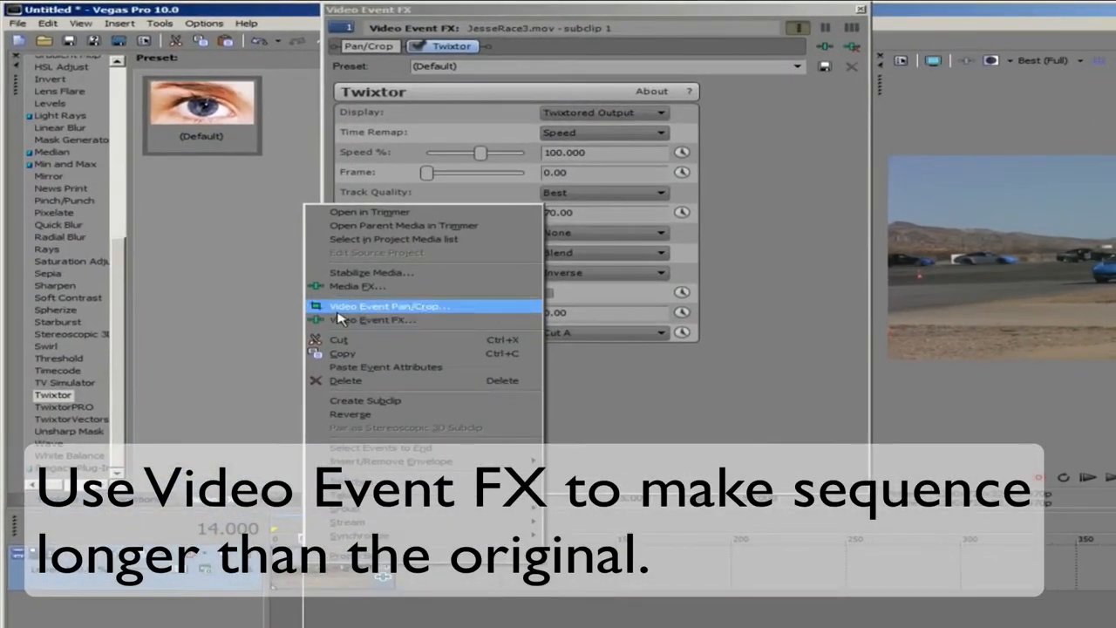
{"action": "mouse_move", "coordinate": [352, 321]}
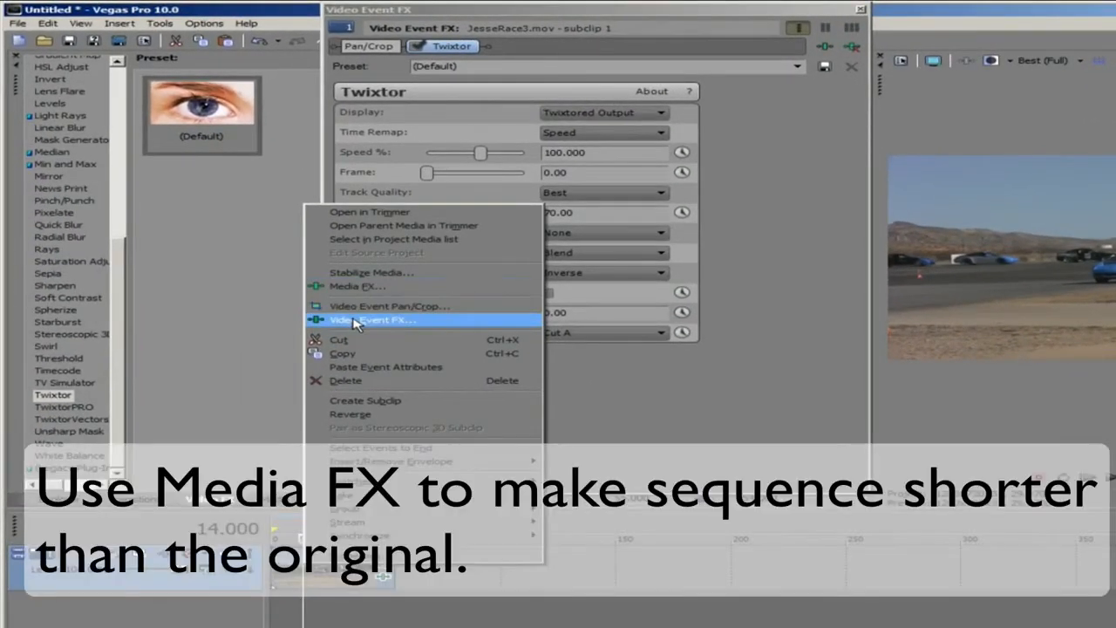
{"action": "mouse_move", "coordinate": [422, 324]}
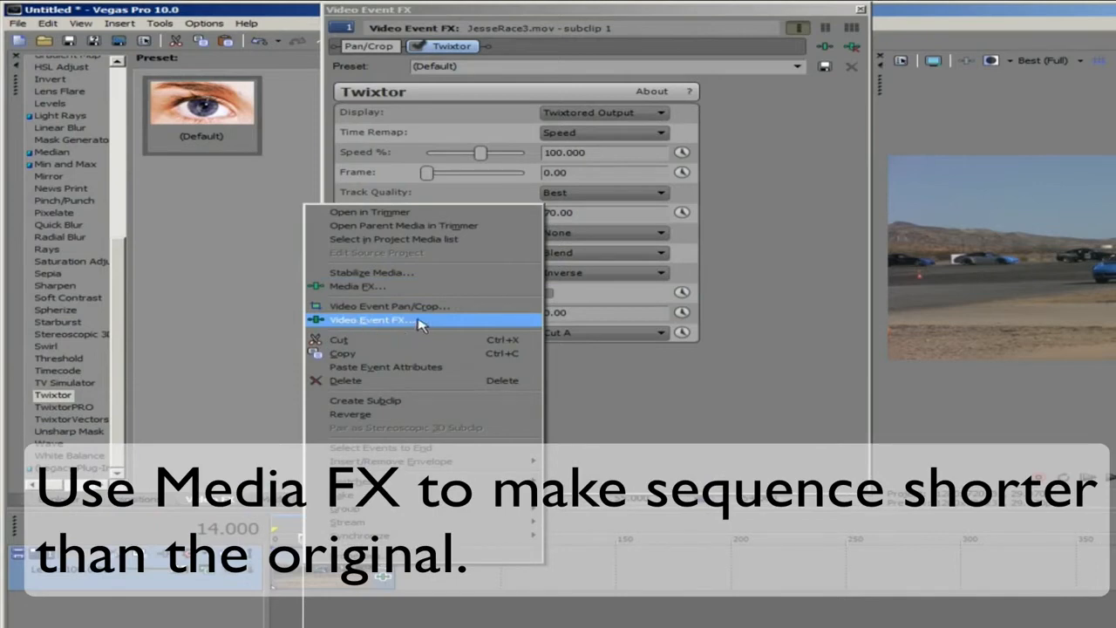
{"action": "left_click", "coordinate": [372, 320]}
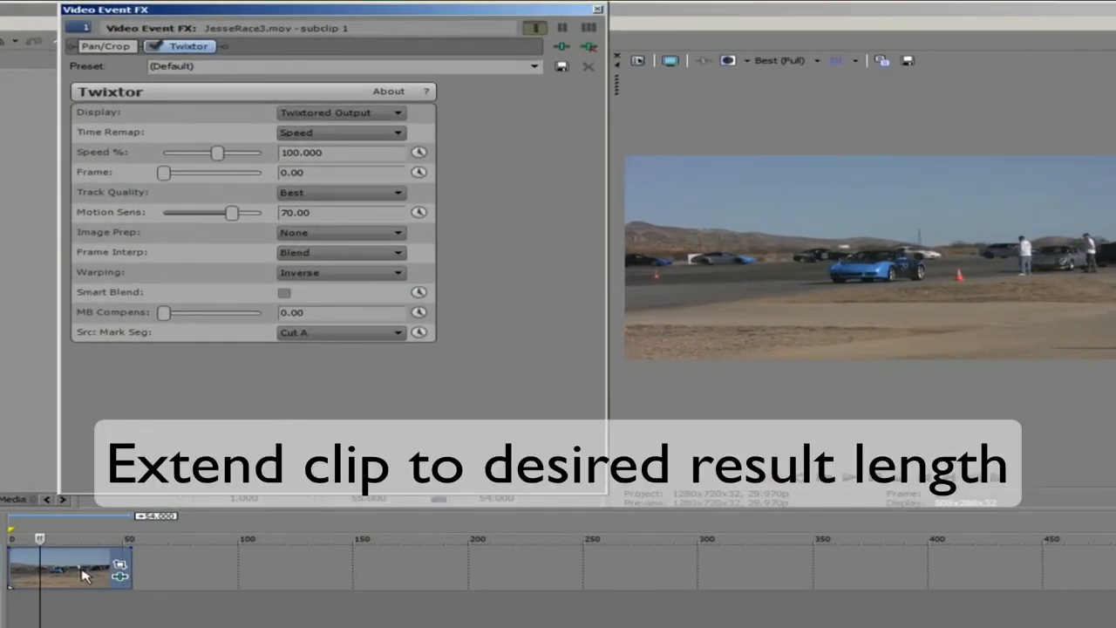
Turn on the Loop switch for the race clip event.
{"action": "right_click", "coordinate": [69, 567]}
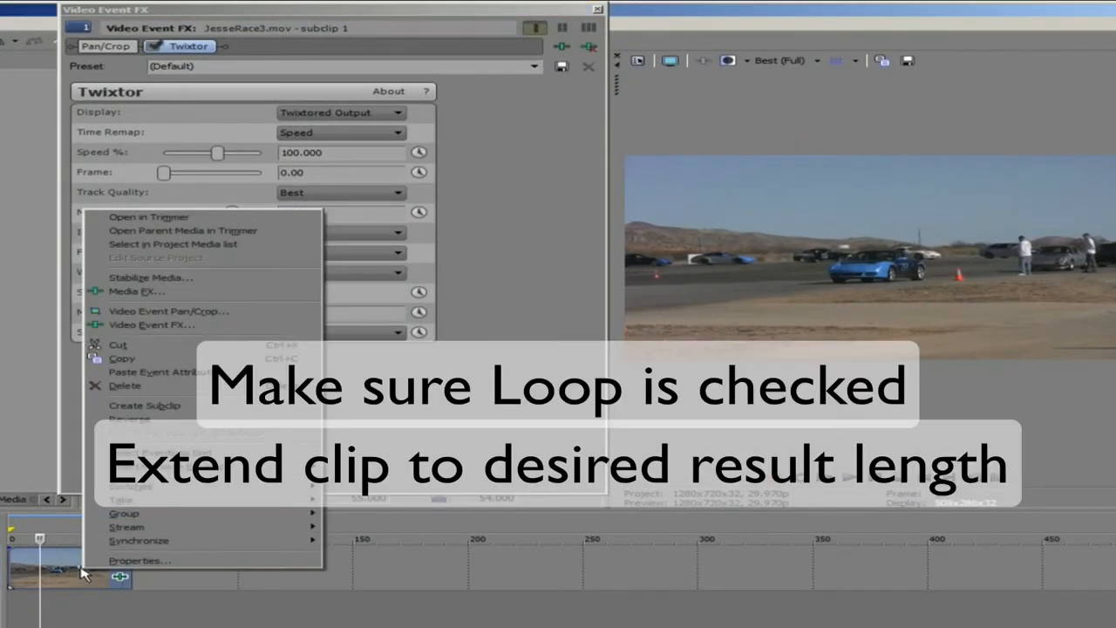
{"action": "mouse_move", "coordinate": [133, 485]}
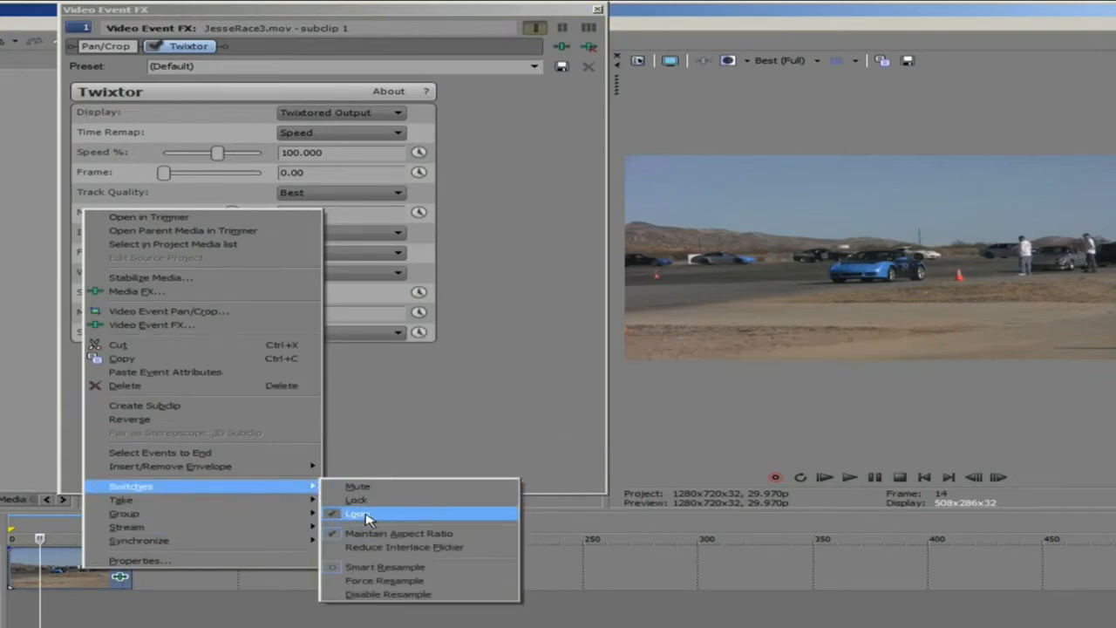
{"action": "mouse_move", "coordinate": [387, 515]}
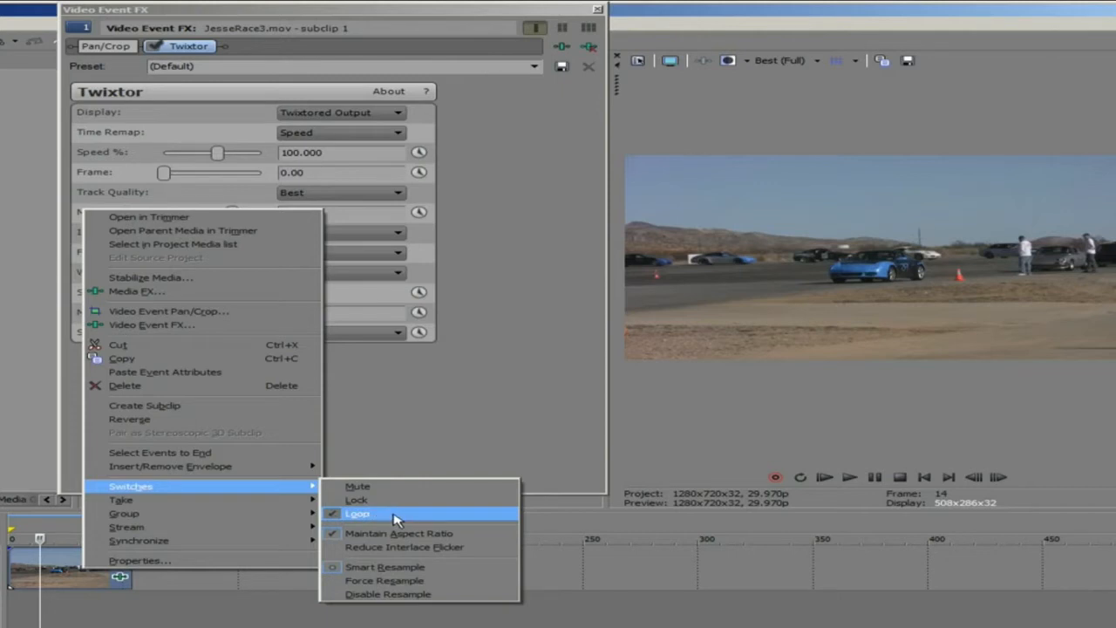
{"action": "left_click", "coordinate": [358, 512]}
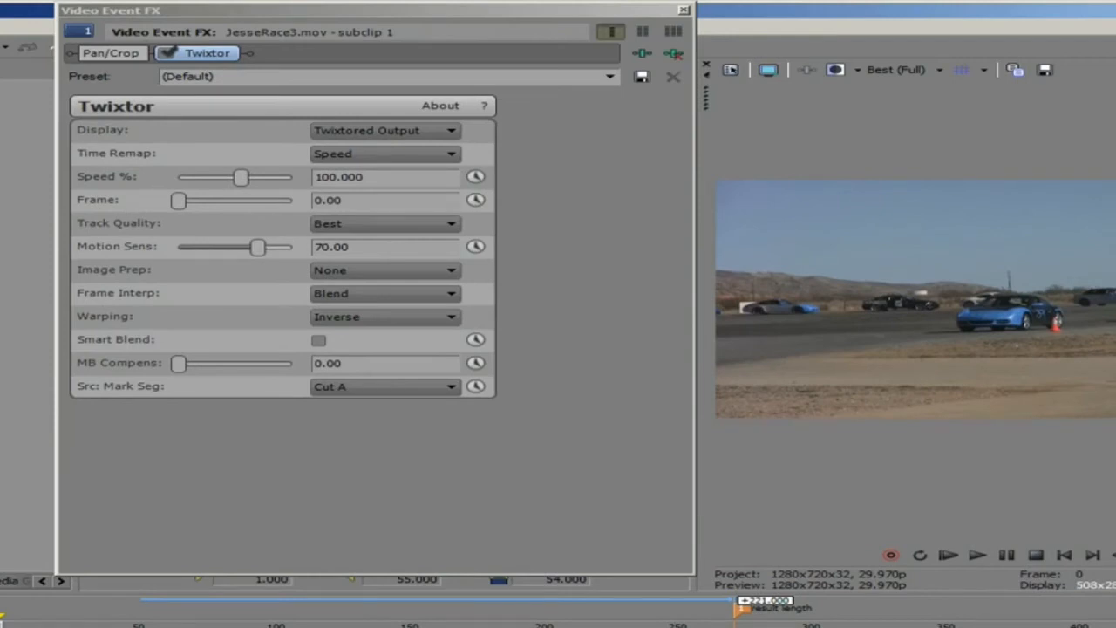
Keep Twixtored Output display and Blend interpolation, then set Speed % to 20.000.
{"action": "left_click", "coordinate": [383, 129]}
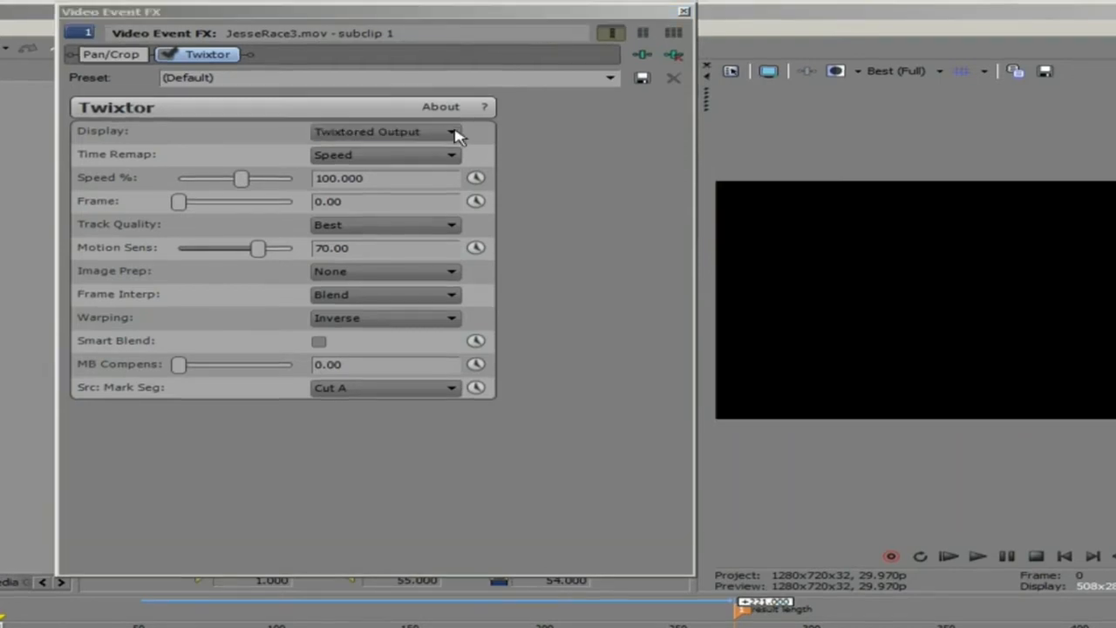
{"action": "left_click", "coordinate": [450, 131]}
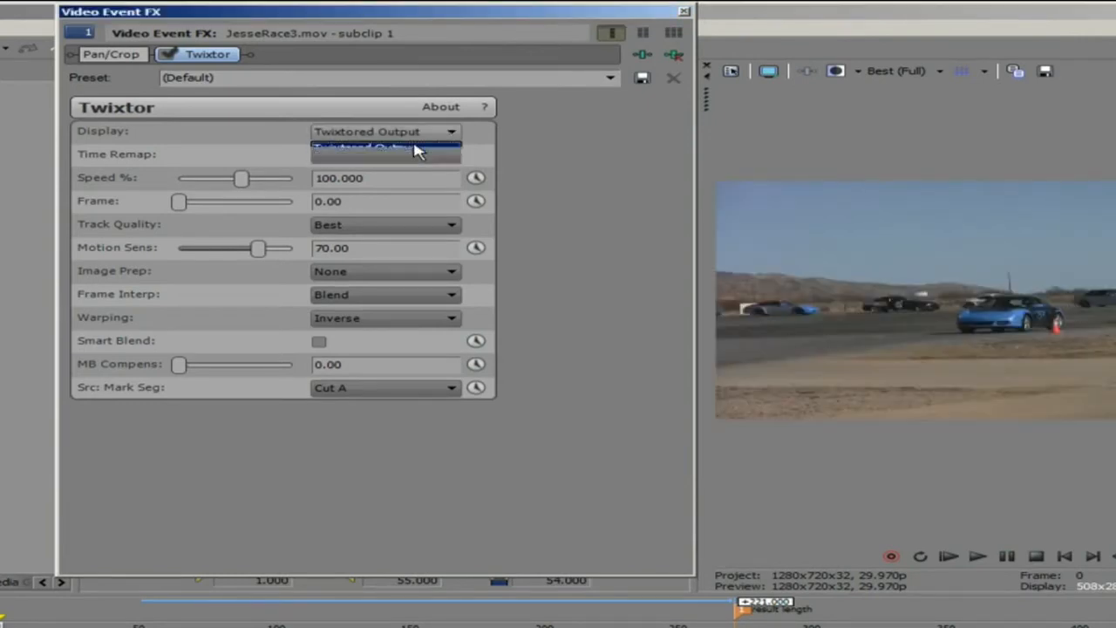
{"action": "left_click", "coordinate": [383, 147]}
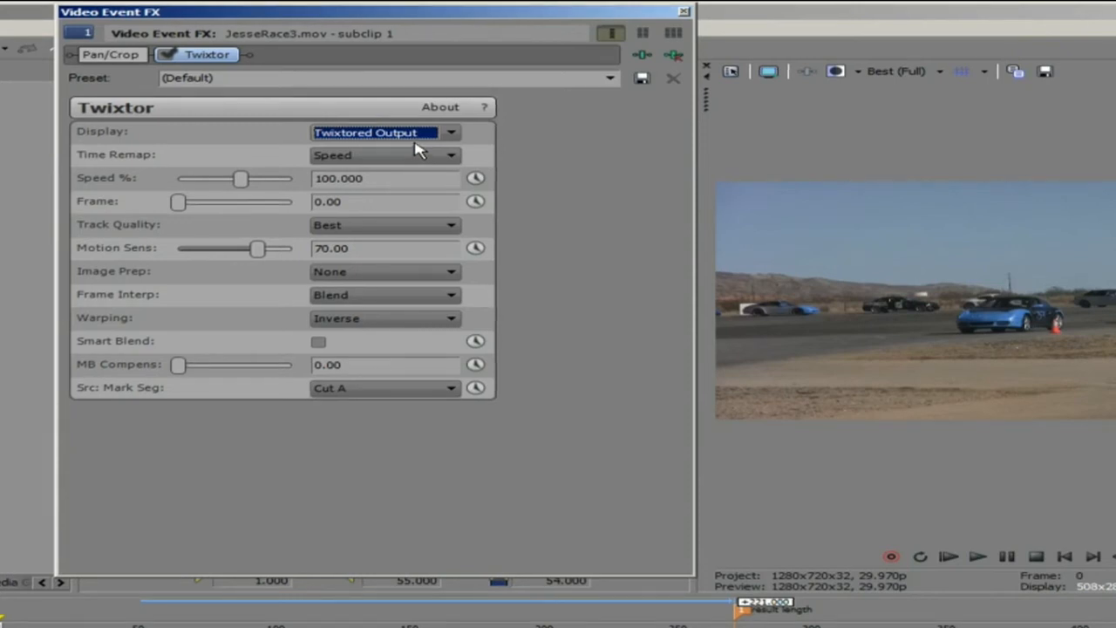
{"action": "mouse_move", "coordinate": [384, 225]}
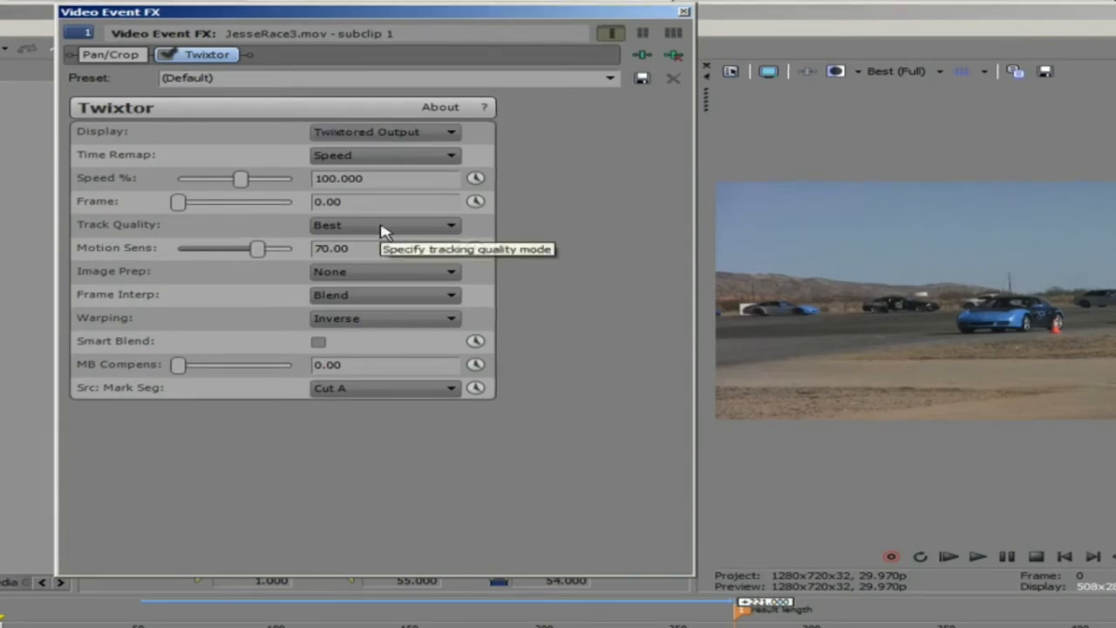
{"action": "mouse_move", "coordinate": [365, 290]}
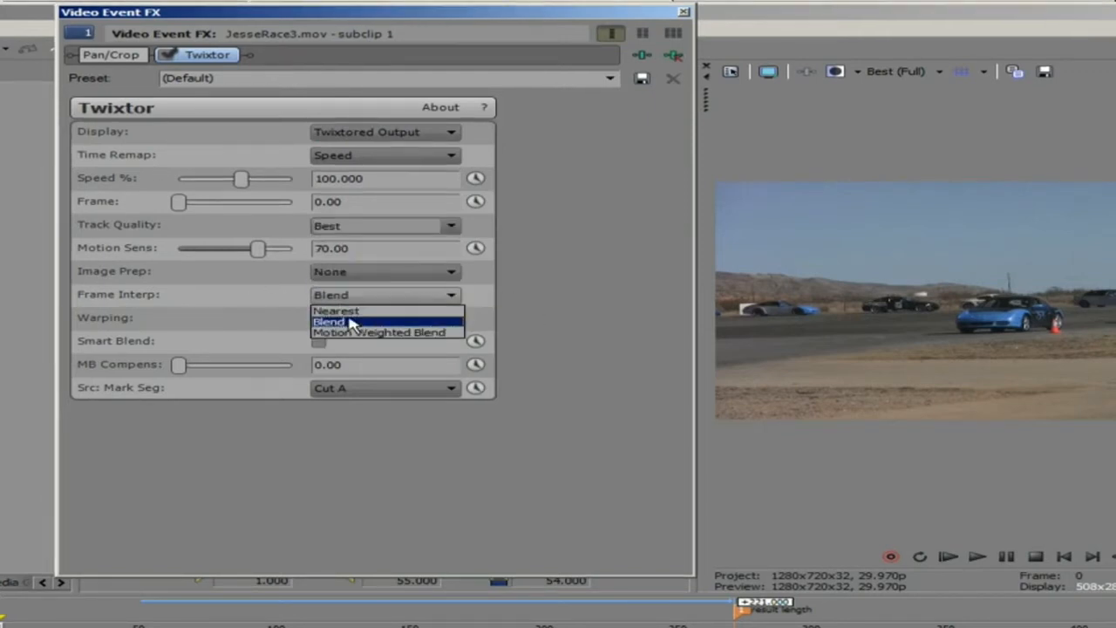
{"action": "left_click", "coordinate": [330, 321]}
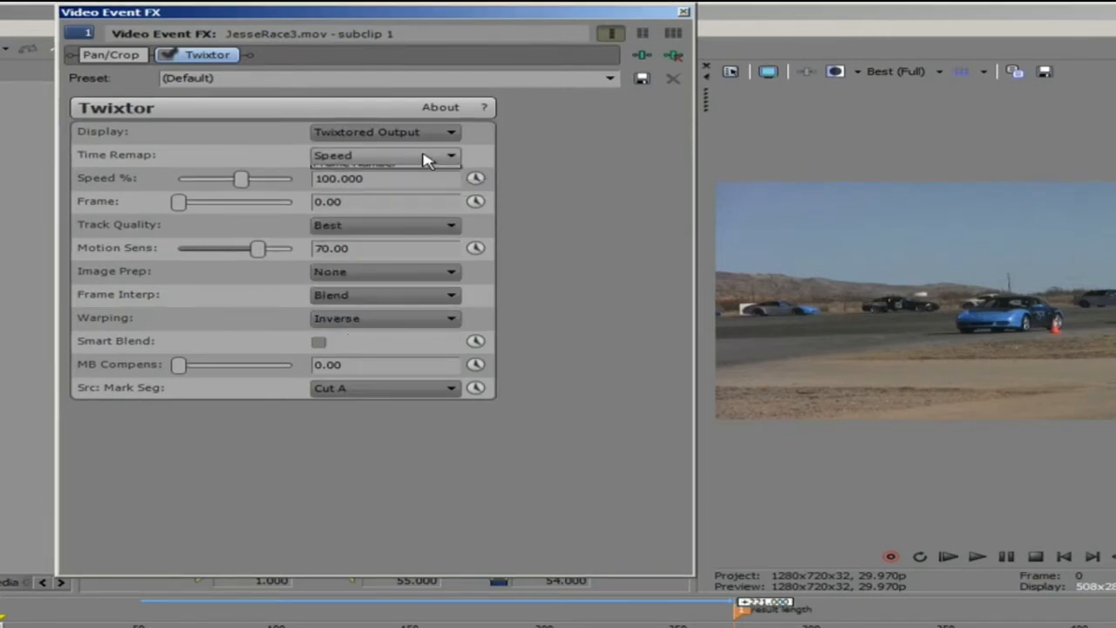
{"action": "left_click", "coordinate": [450, 153]}
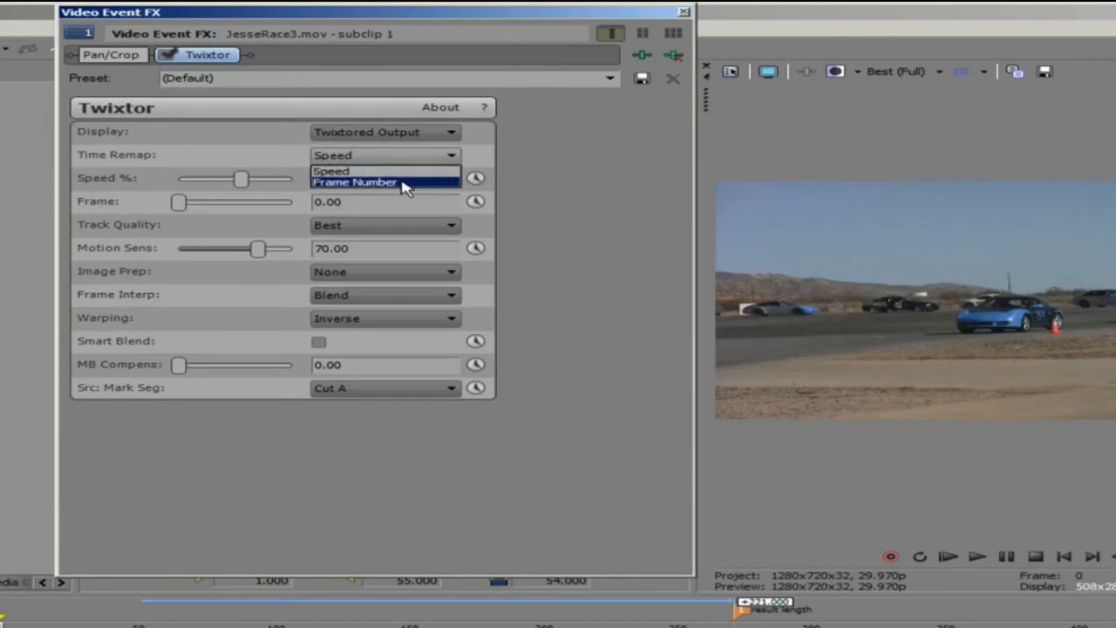
{"action": "mouse_move", "coordinate": [398, 190]}
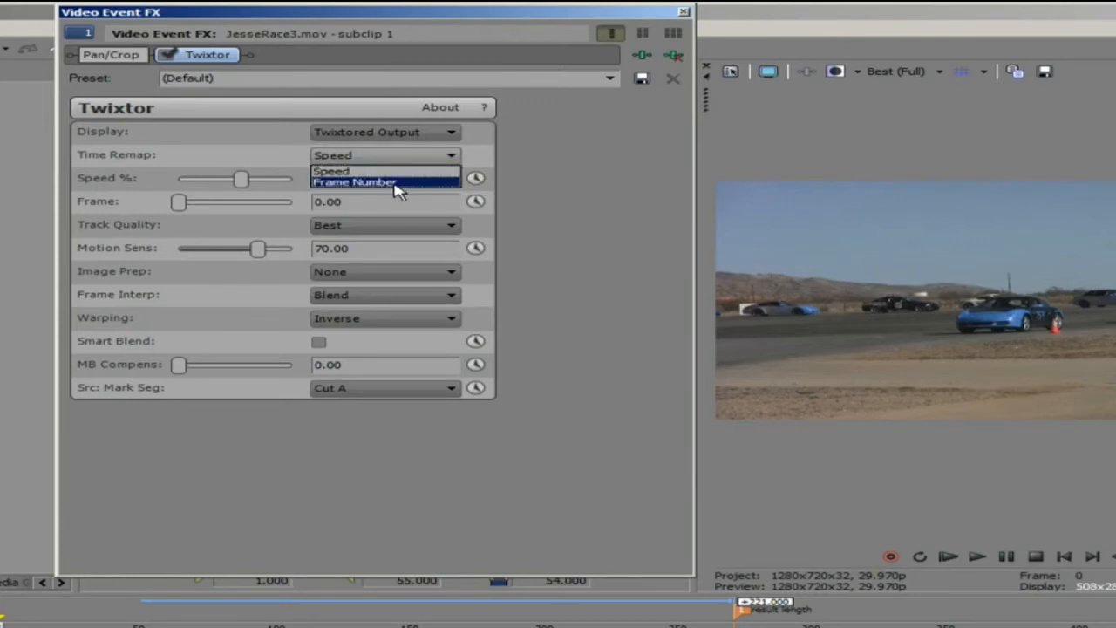
{"action": "mouse_move", "coordinate": [387, 171]}
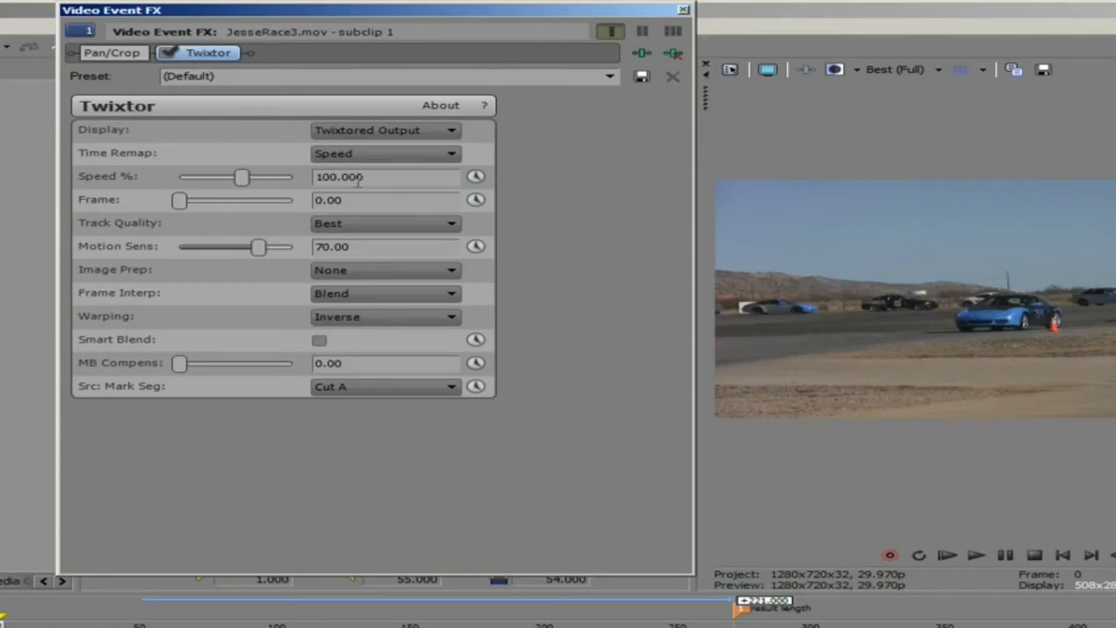
{"action": "triple_click", "coordinate": [383, 178]}
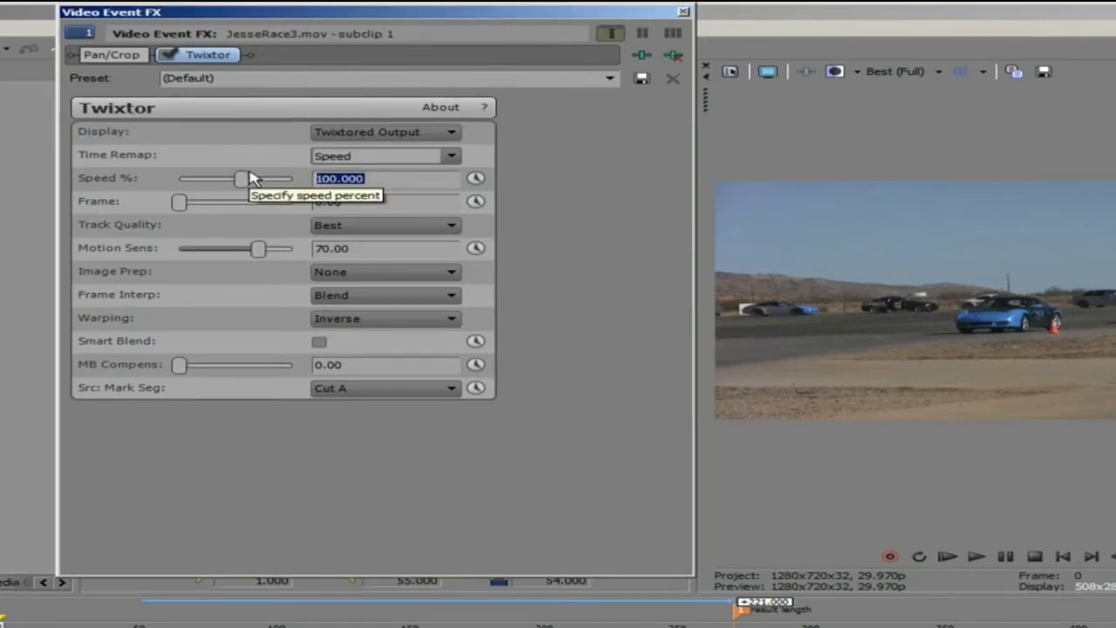
{"action": "type", "text": "20.000"}
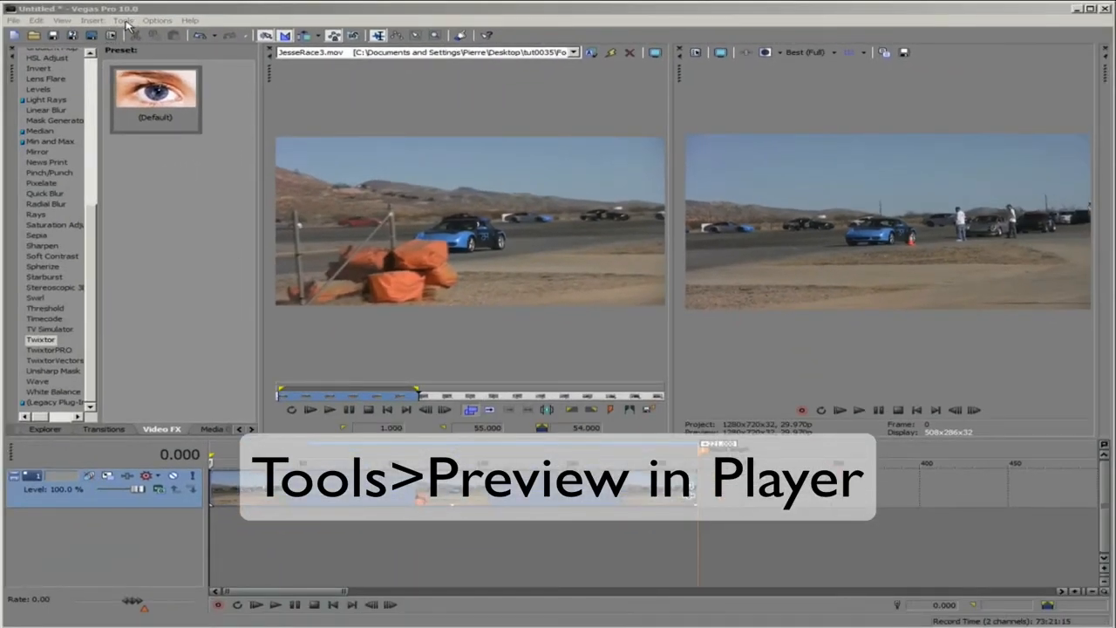
Preview in Player using the Video for Windows HD 720-60p template.
{"action": "left_click", "coordinate": [122, 21]}
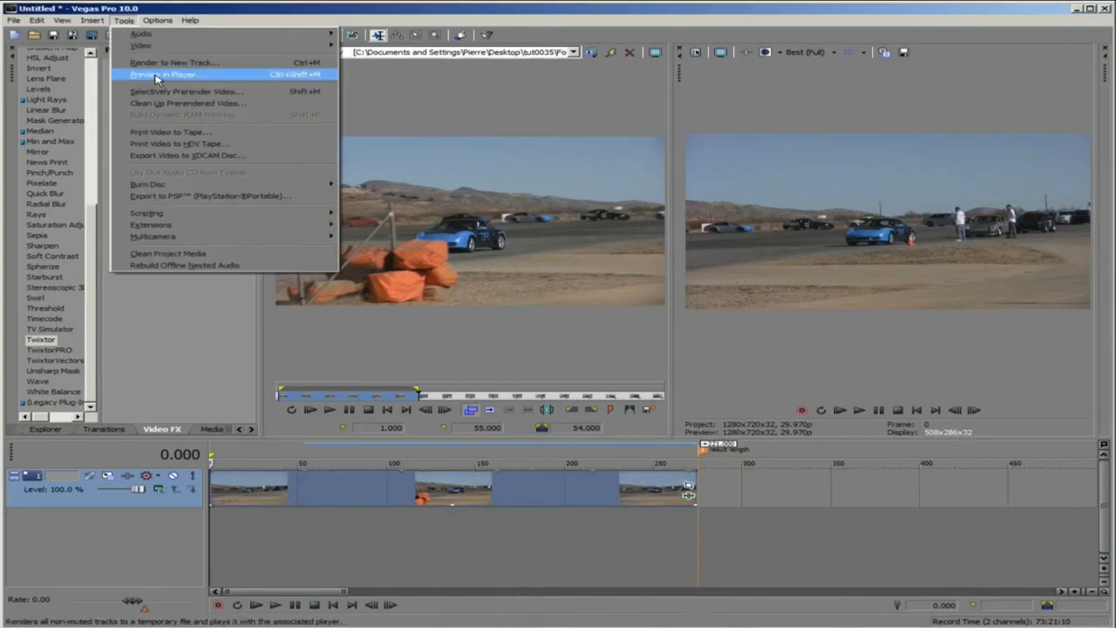
{"action": "left_click", "coordinate": [166, 74]}
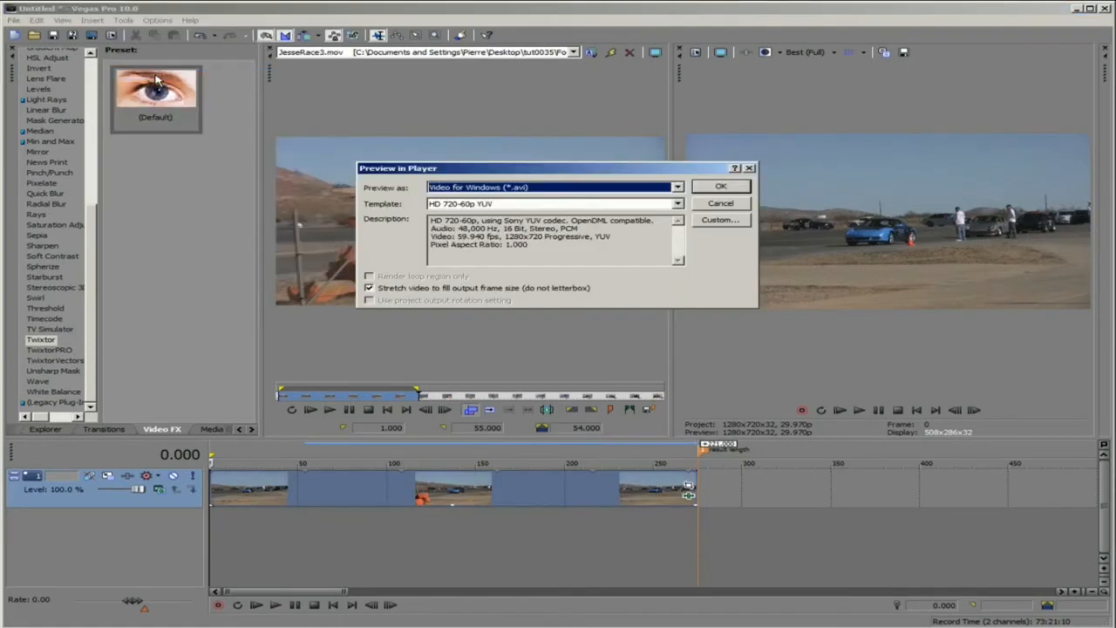
{"action": "mouse_move", "coordinate": [731, 189]}
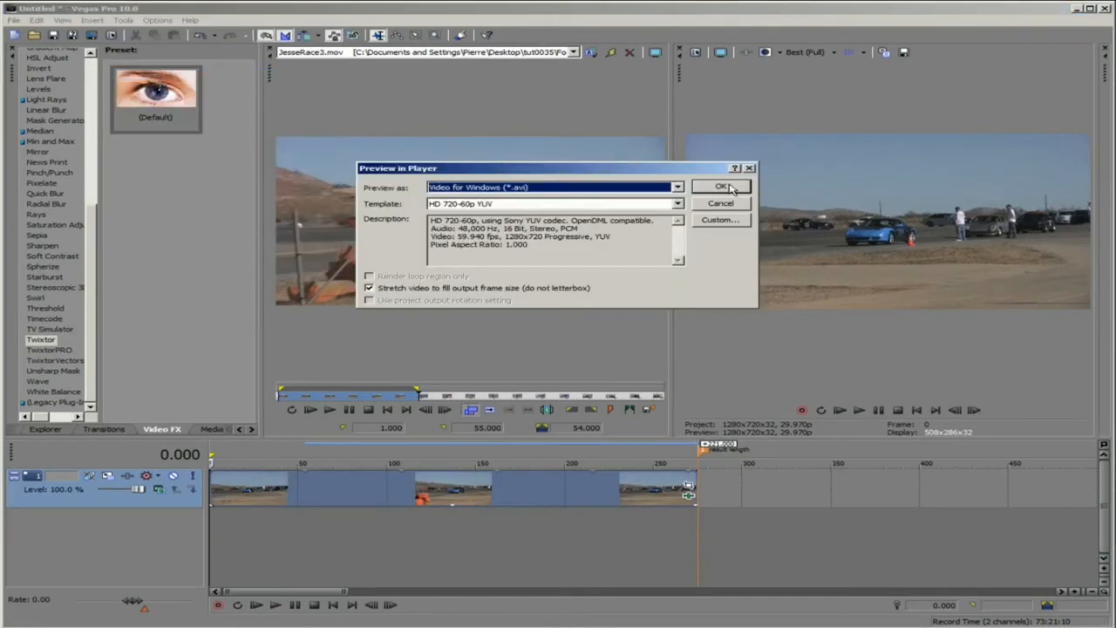
{"action": "left_click", "coordinate": [722, 185]}
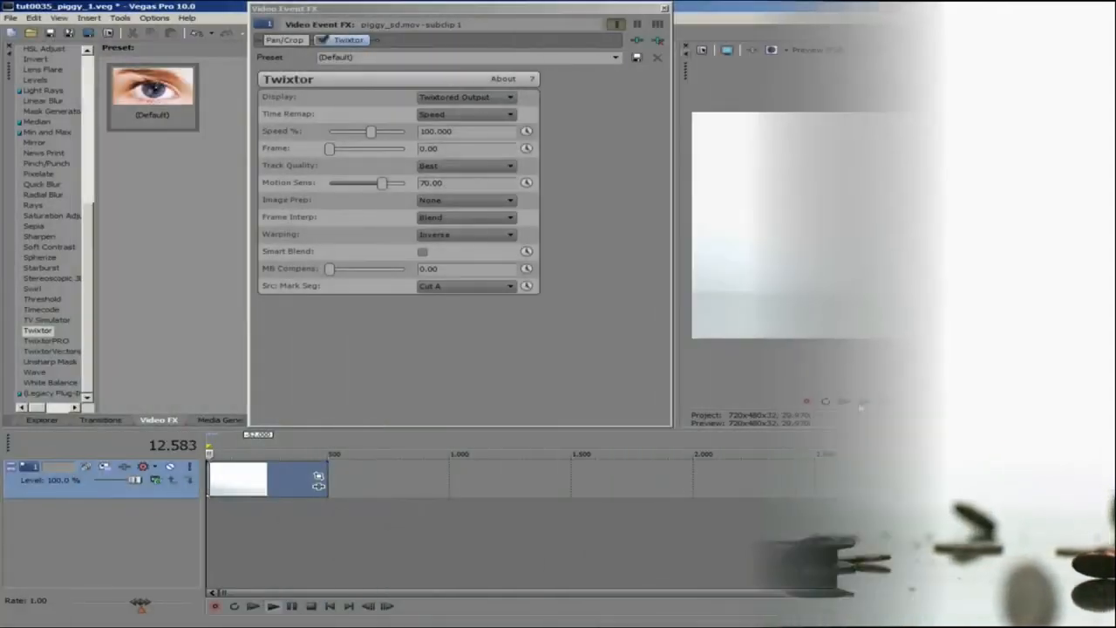
{"action": "left_click", "coordinate": [863, 401]}
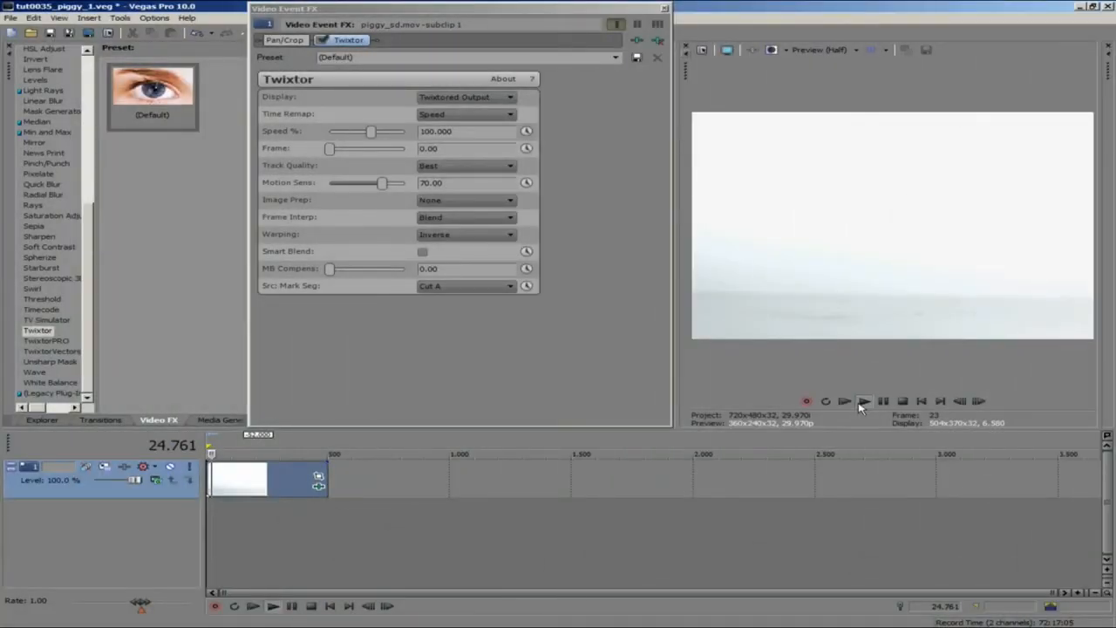
{"action": "left_click", "coordinate": [863, 401]}
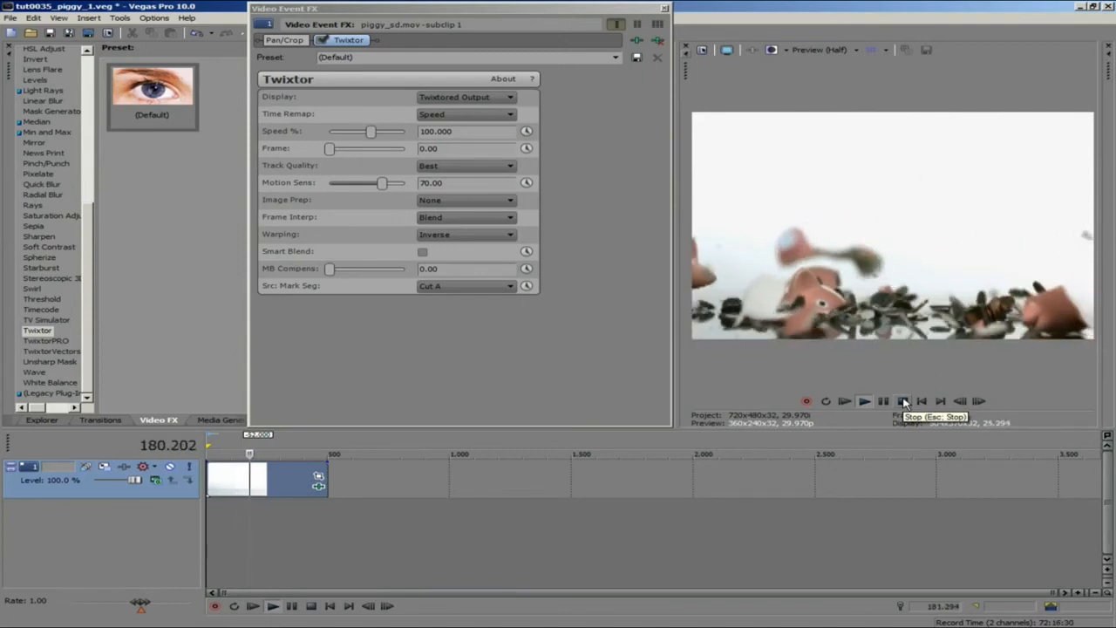
{"action": "left_click", "coordinate": [903, 399]}
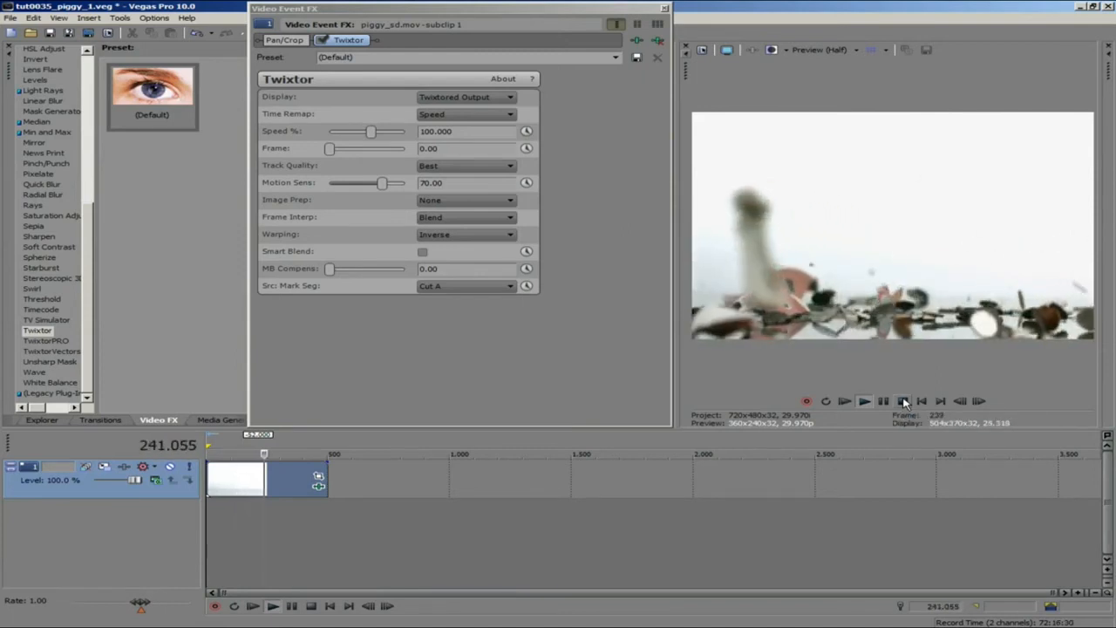
{"action": "left_click", "coordinate": [904, 399]}
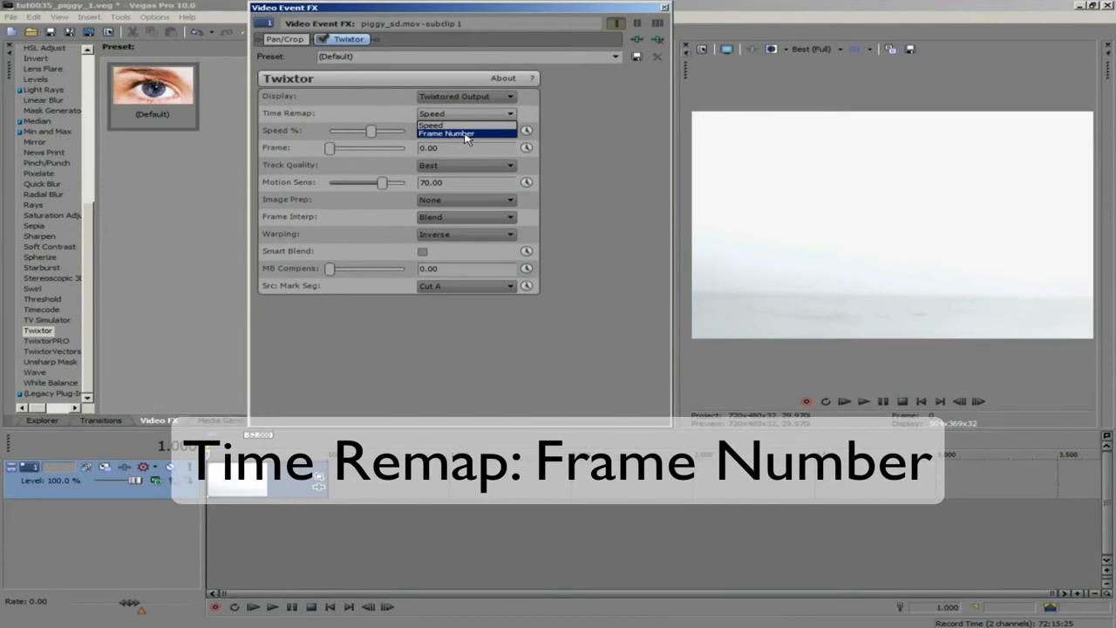
Set Time Remap to Frame Number, animate the Frame value and enable Sync Cursor.
{"action": "left_click", "coordinate": [447, 133]}
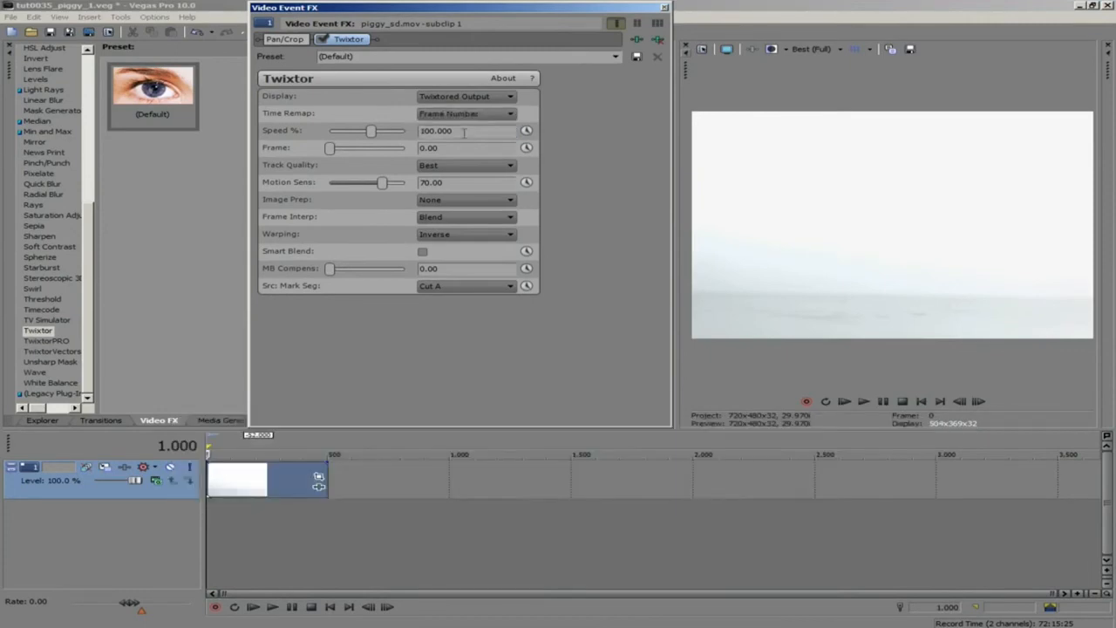
{"action": "mouse_move", "coordinate": [486, 168]}
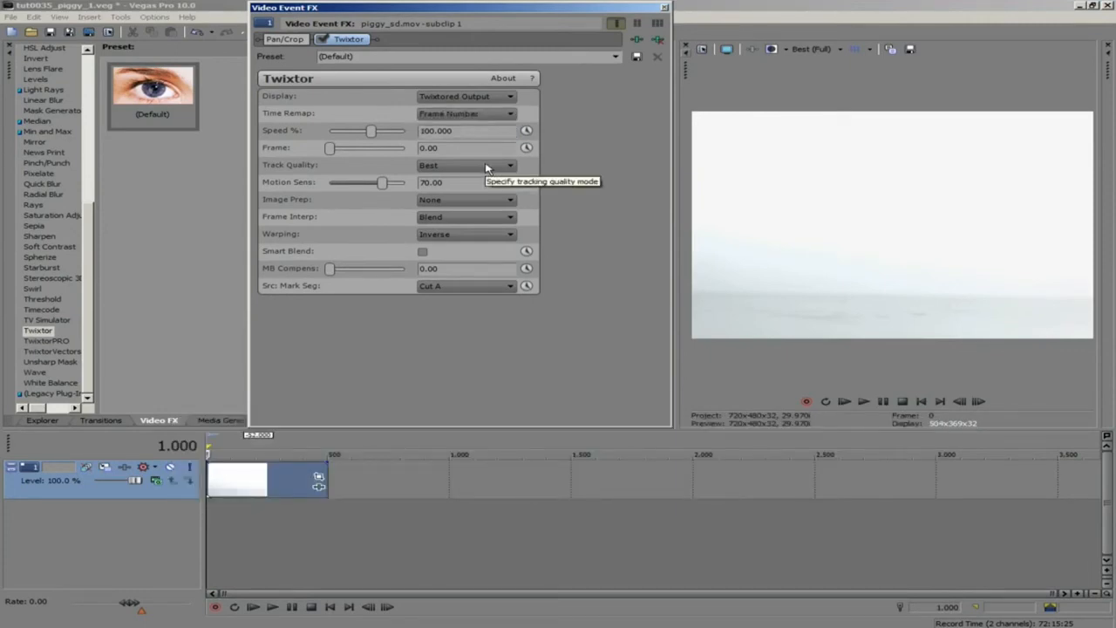
{"action": "mouse_move", "coordinate": [471, 40]}
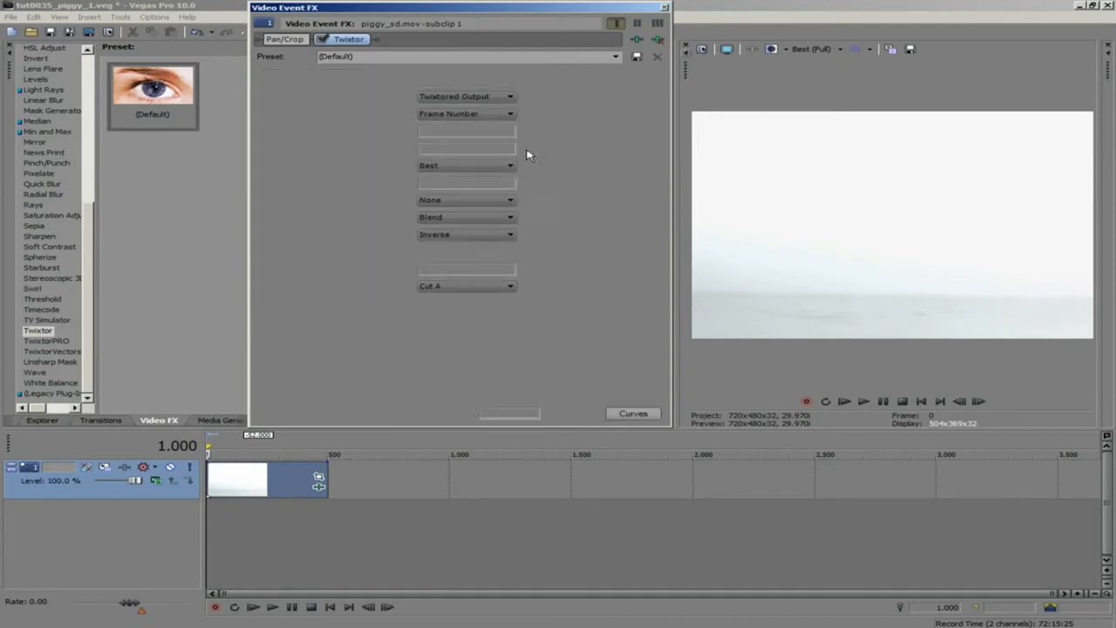
{"action": "left_click", "coordinate": [336, 412]}
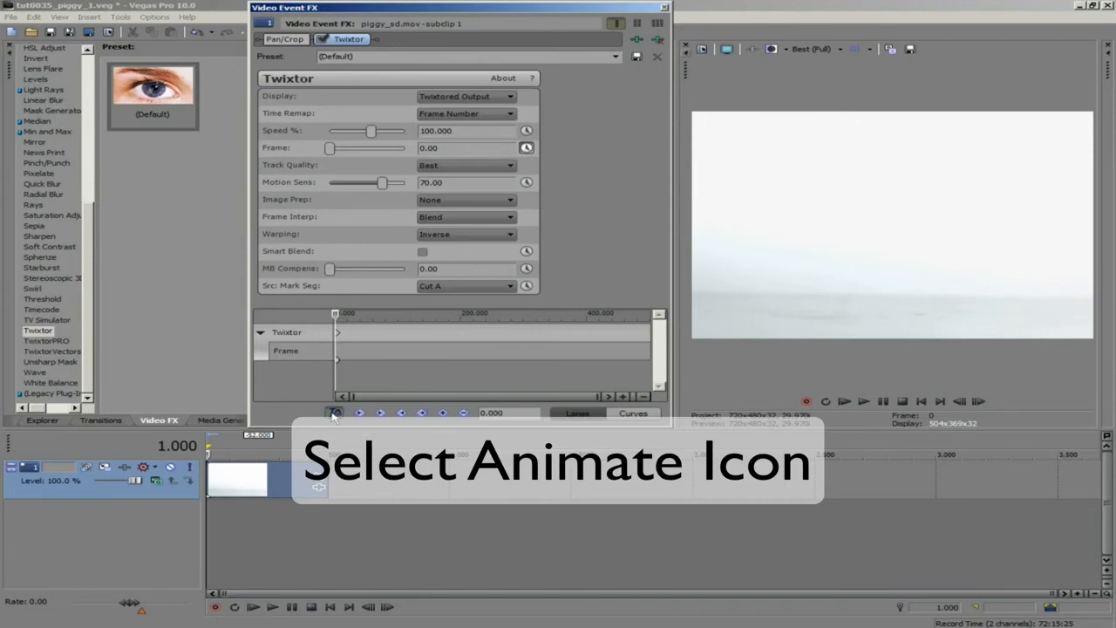
{"action": "left_click", "coordinate": [334, 412]}
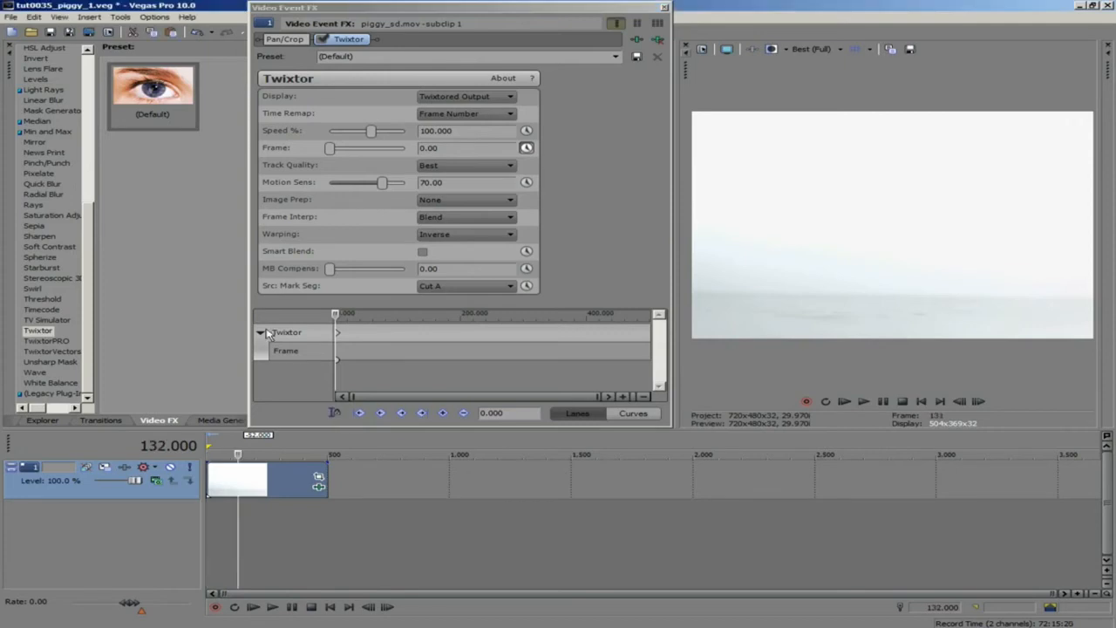
{"action": "left_click", "coordinate": [335, 412]}
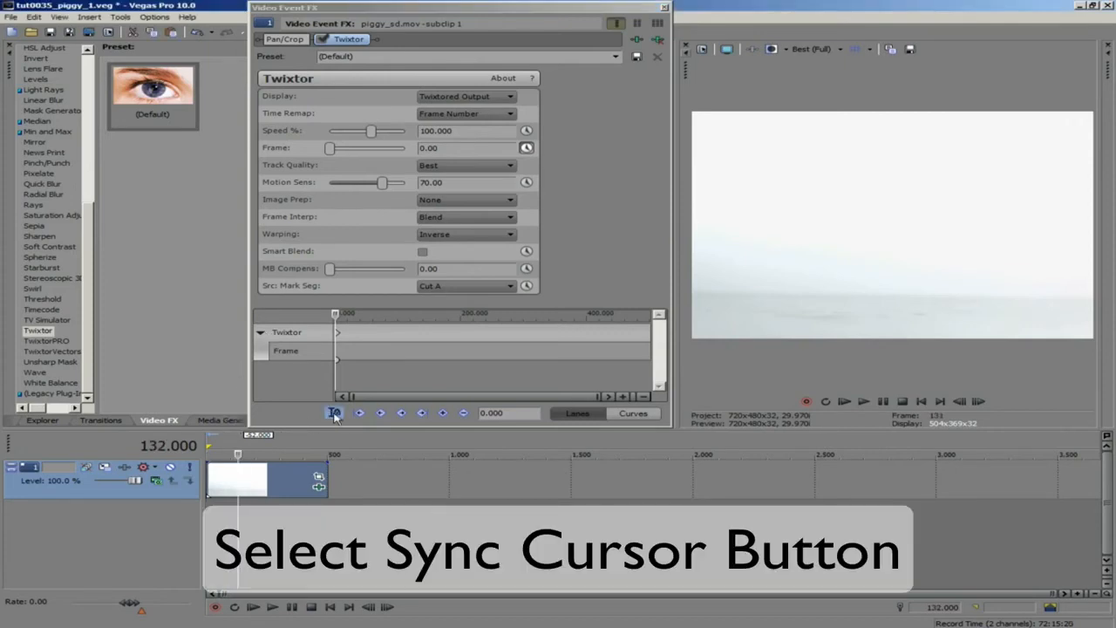
{"action": "left_click", "coordinate": [335, 412]}
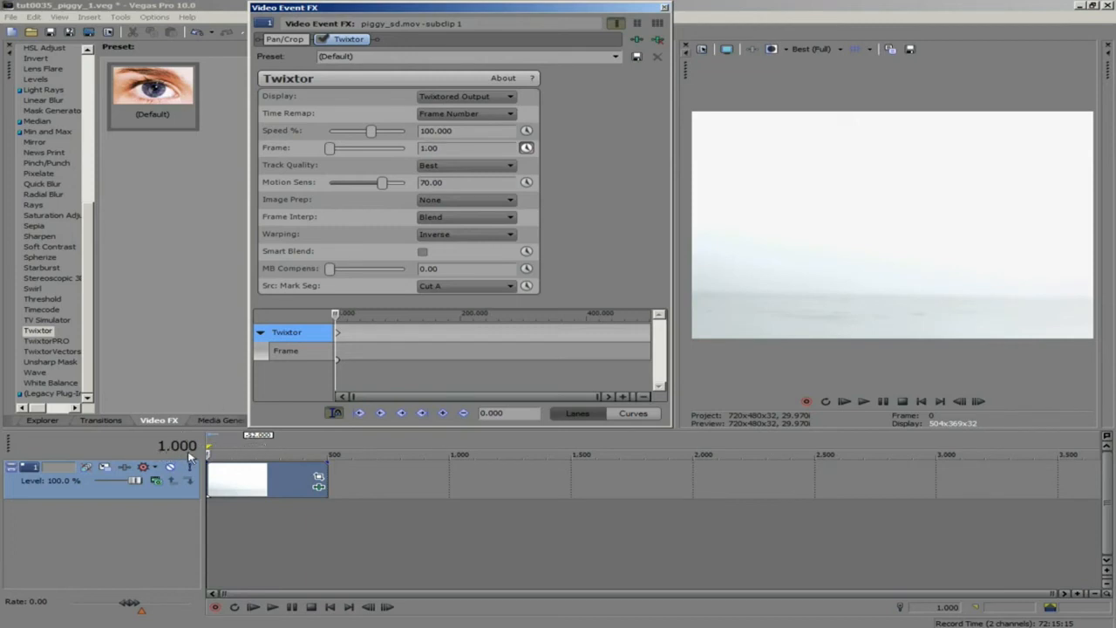
{"action": "mouse_move", "coordinate": [411, 265]}
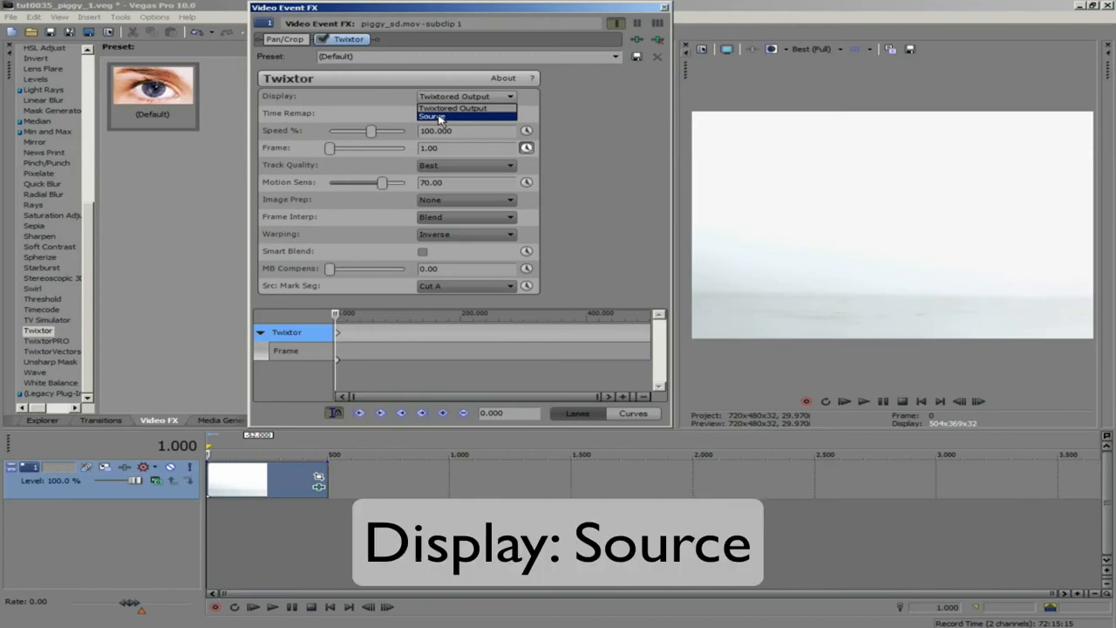
Compare the Source and Twixtored Output displays while keyframing Frame to 68, ending on Twixtored Output.
{"action": "left_click", "coordinate": [433, 117]}
{"action": "type", "text": "68"}
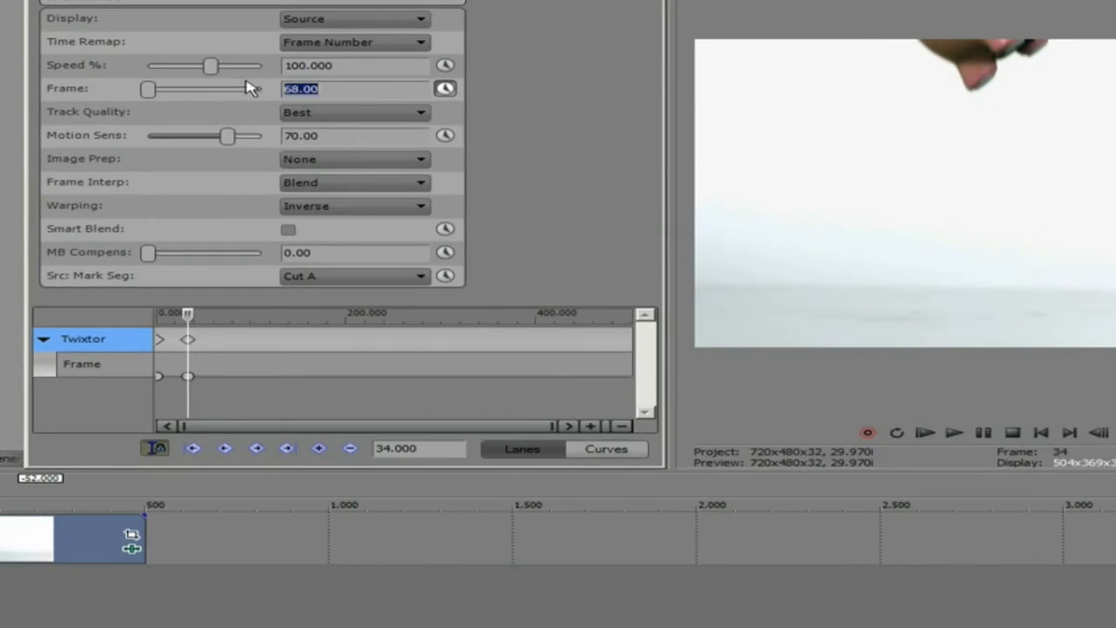
{"action": "mouse_move", "coordinate": [422, 115]}
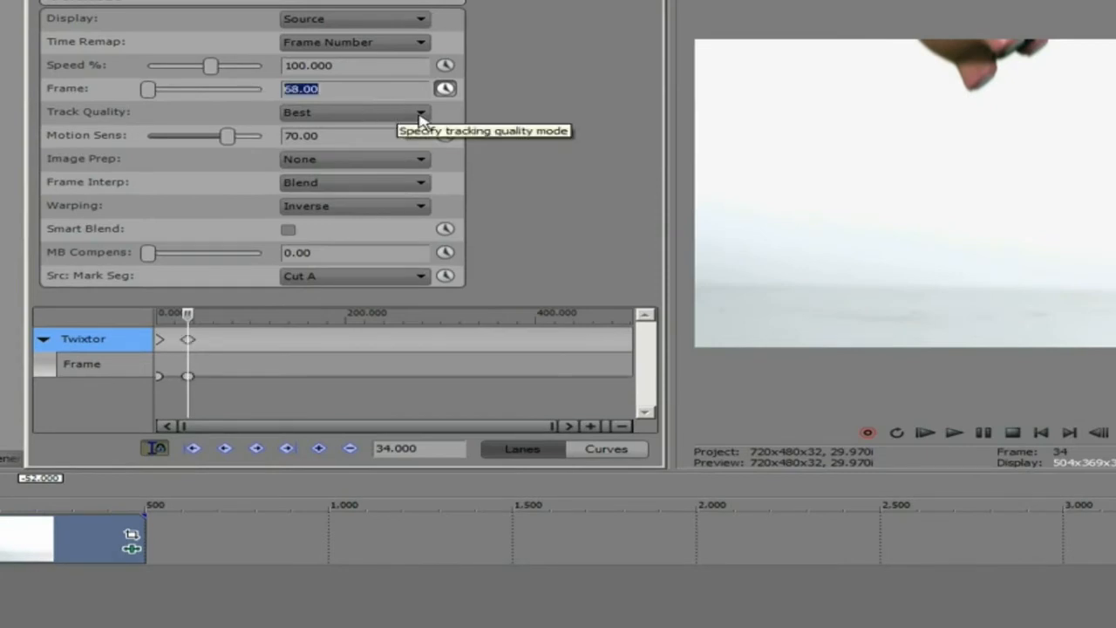
{"action": "left_click", "coordinate": [422, 17]}
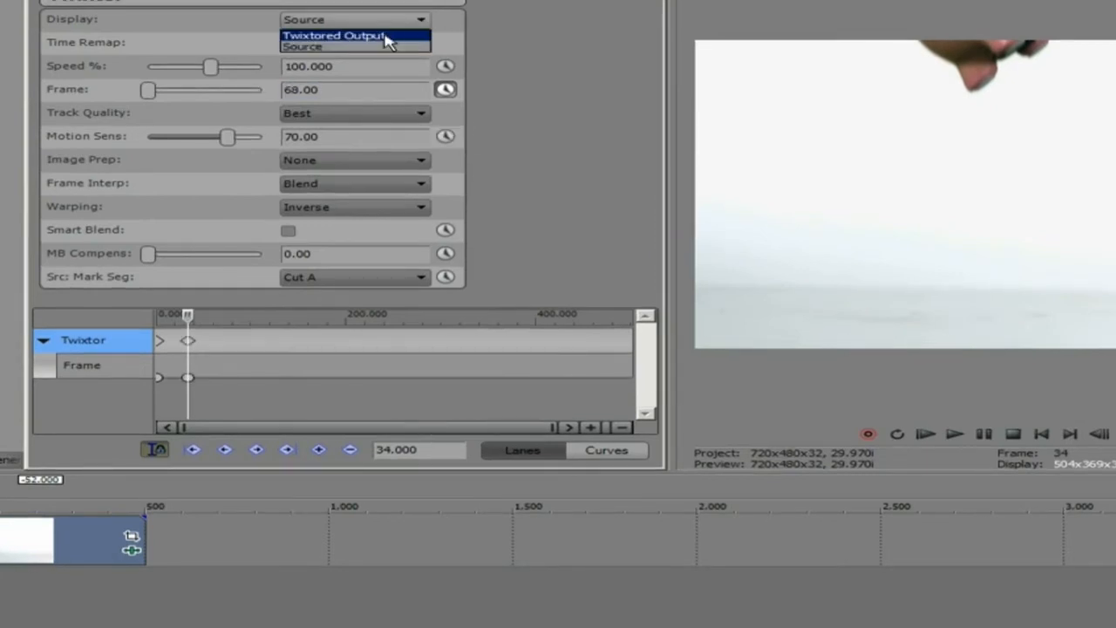
{"action": "left_click", "coordinate": [333, 34]}
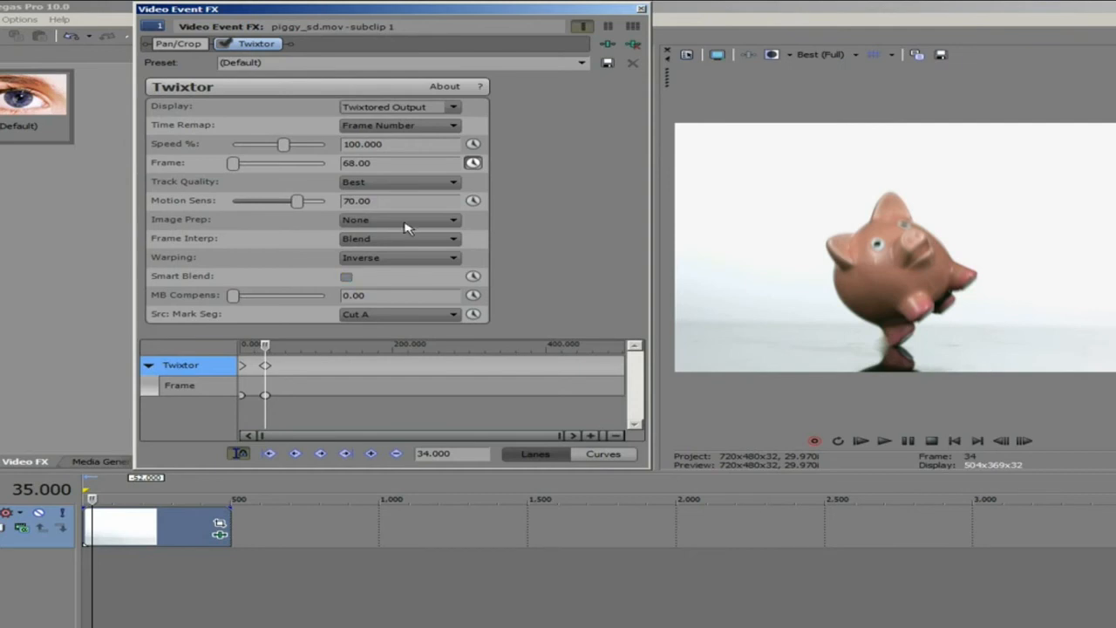
{"action": "left_click", "coordinate": [453, 106]}
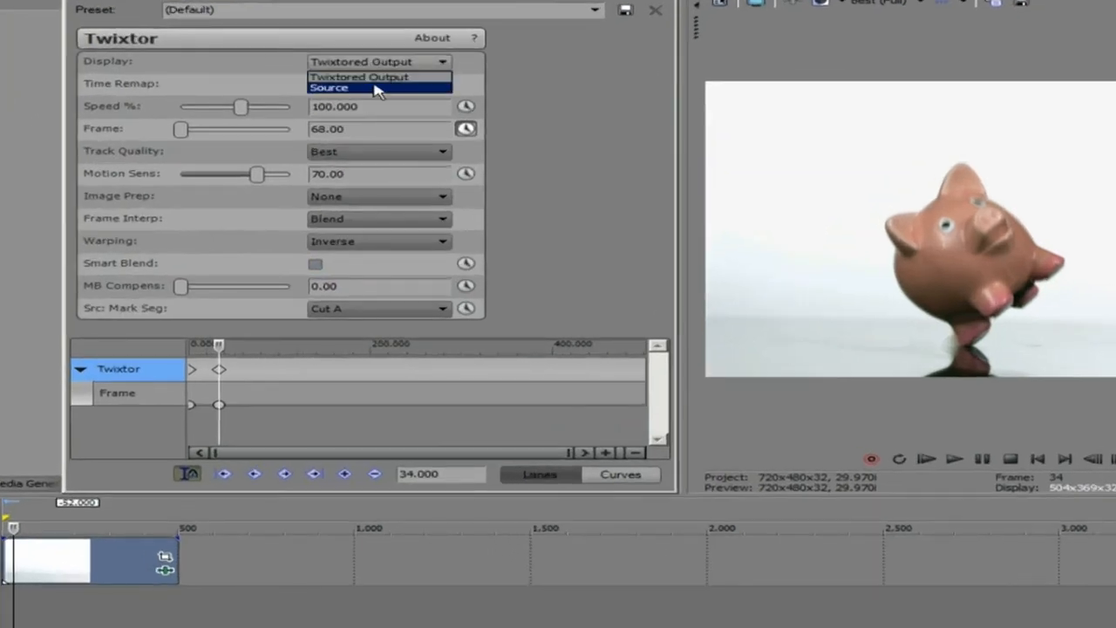
{"action": "left_click", "coordinate": [328, 88]}
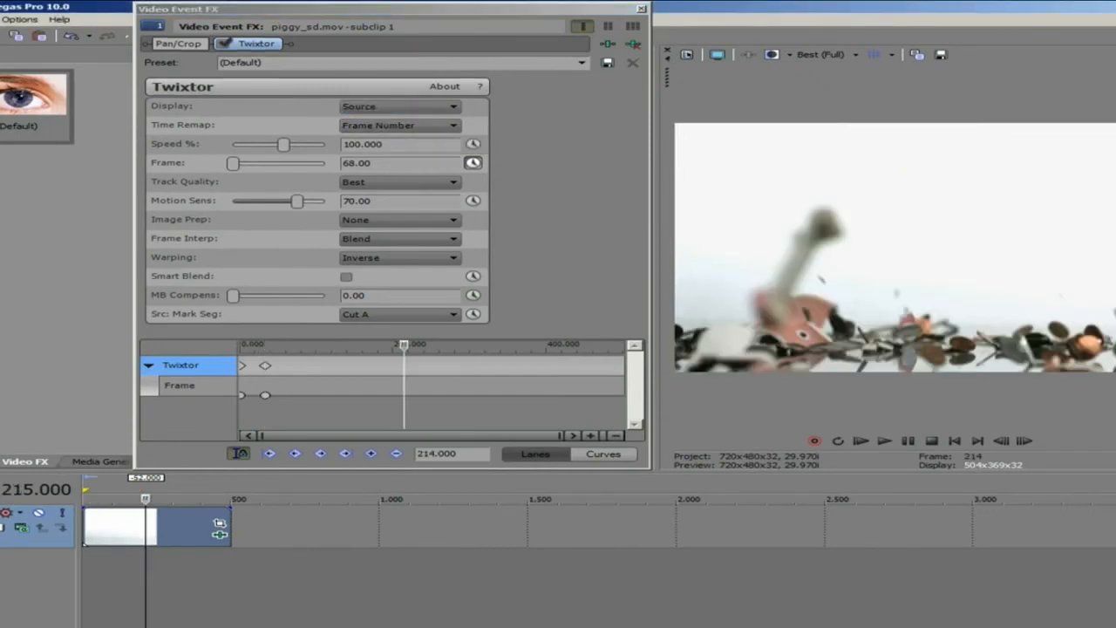
{"action": "left_click", "coordinate": [451, 106]}
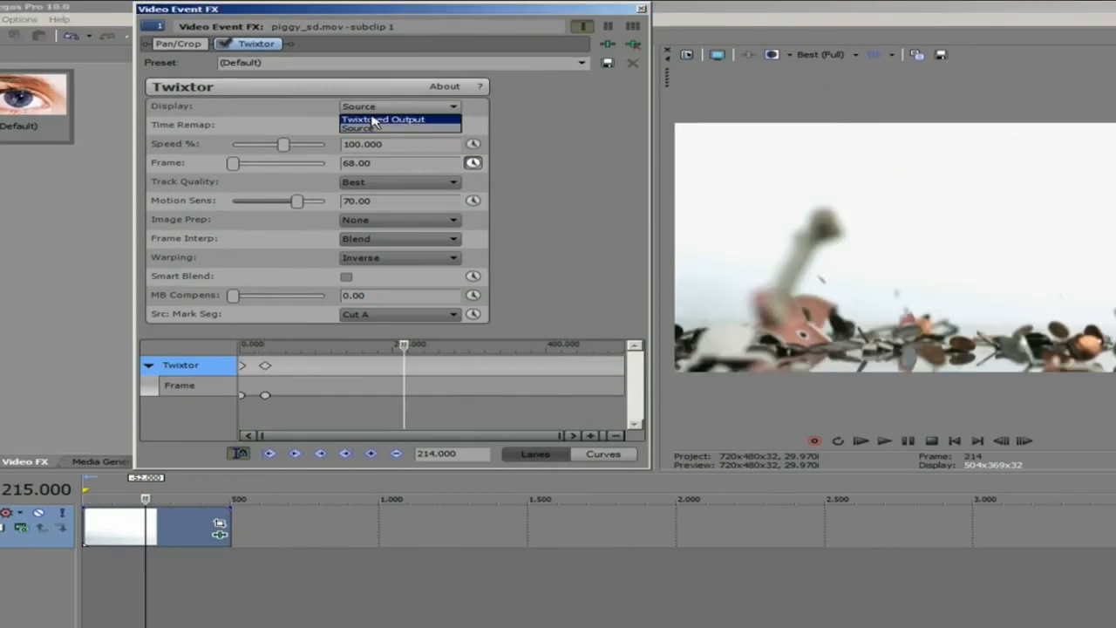
{"action": "left_click", "coordinate": [382, 119]}
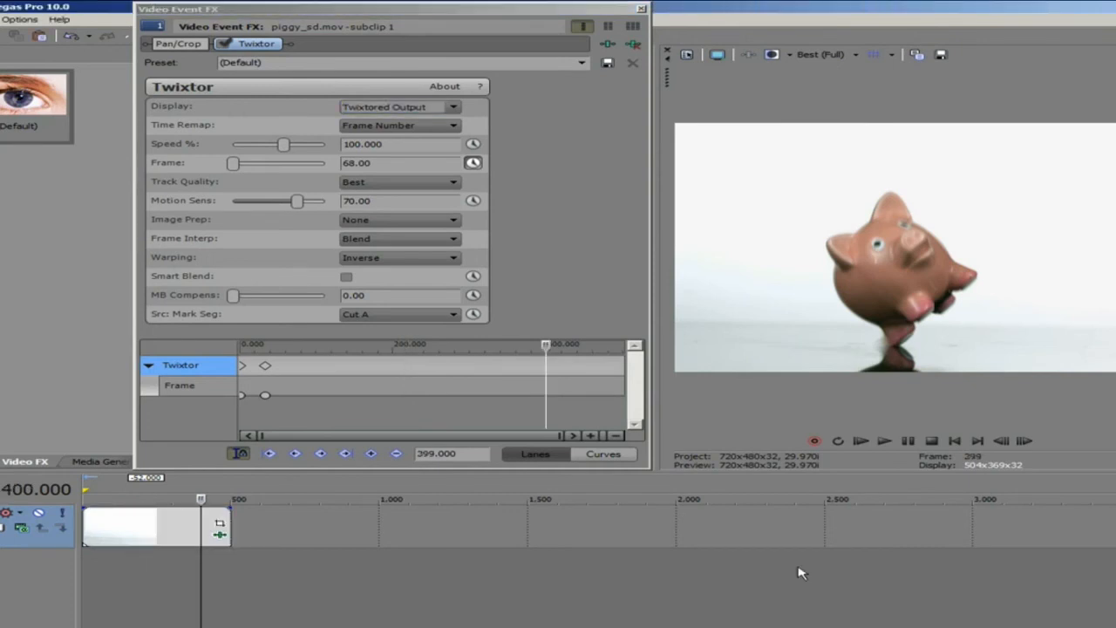
{"action": "mouse_move", "coordinate": [290, 150]}
{"action": "type", "text": "215"}
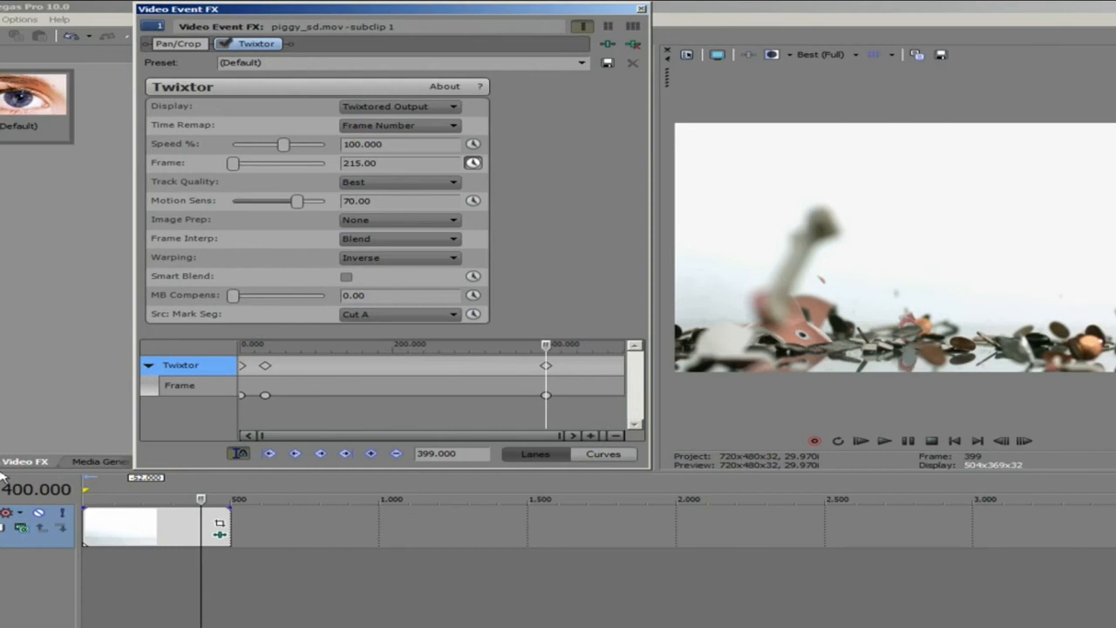
{"action": "mouse_move", "coordinate": [579, 621]}
{"action": "type", "text": "5"}
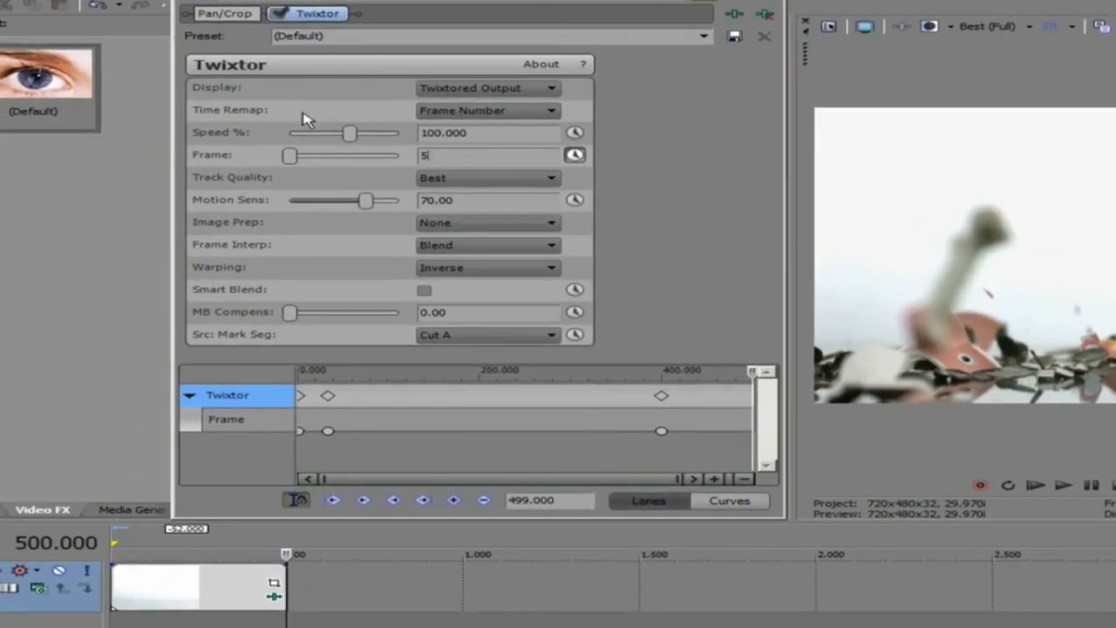
Enter 500 as the Twixtor Frame value for a new keyframe near frame 499.
{"action": "type", "text": "00"}
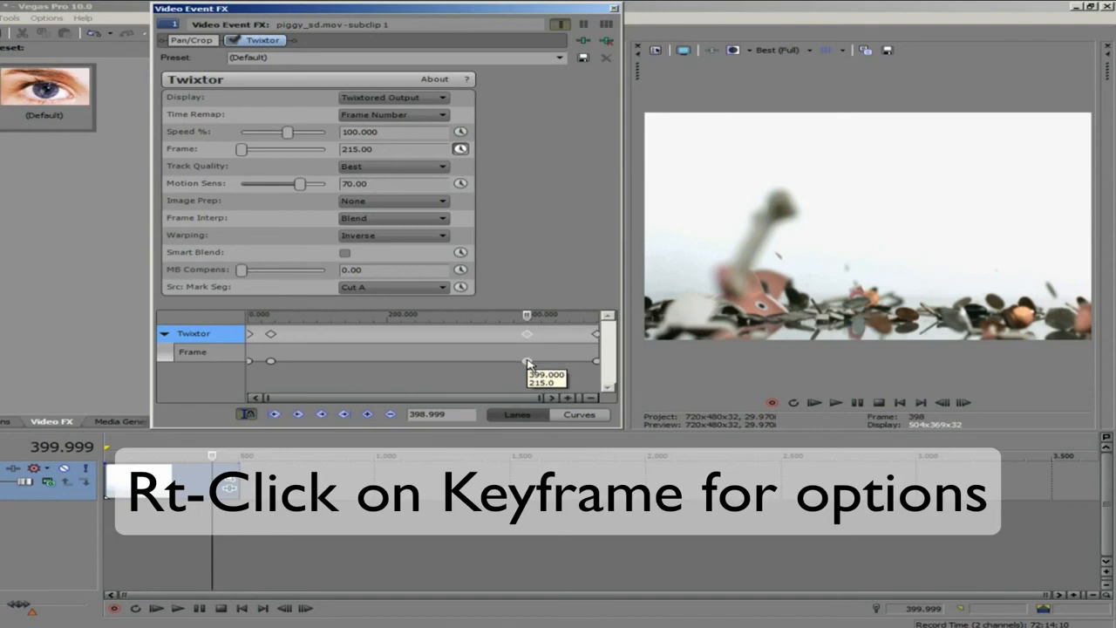
View the interpolation choices (Linear, Smooth, Fast, Slow Fade) for the frame-399 keyframe and switch Frame to the Curves graph.
{"action": "right_click", "coordinate": [527, 359]}
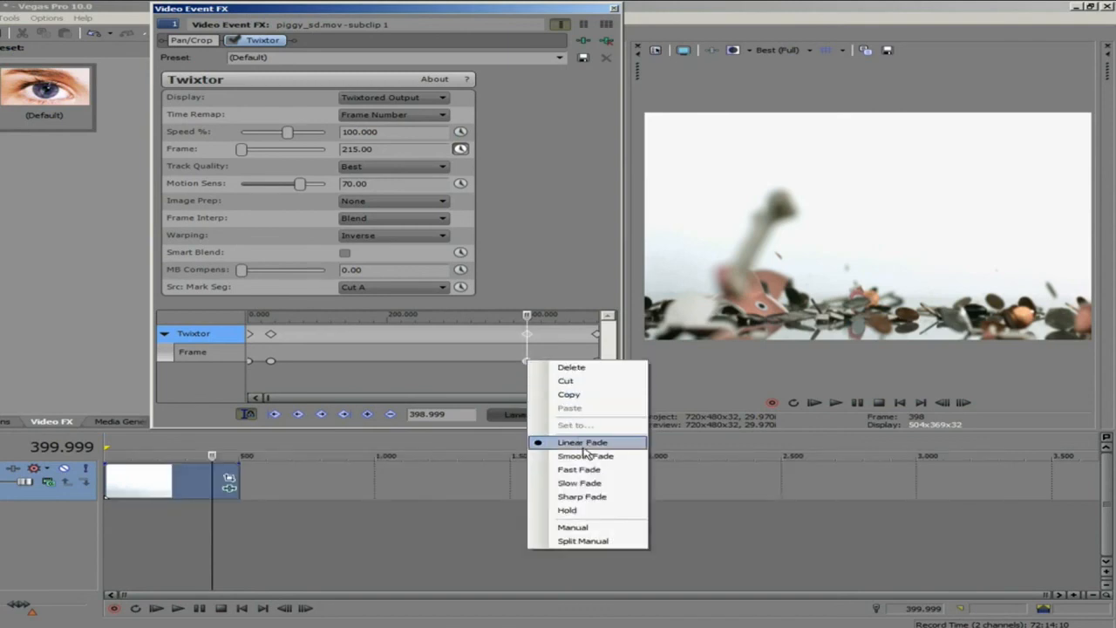
{"action": "mouse_move", "coordinate": [590, 455]}
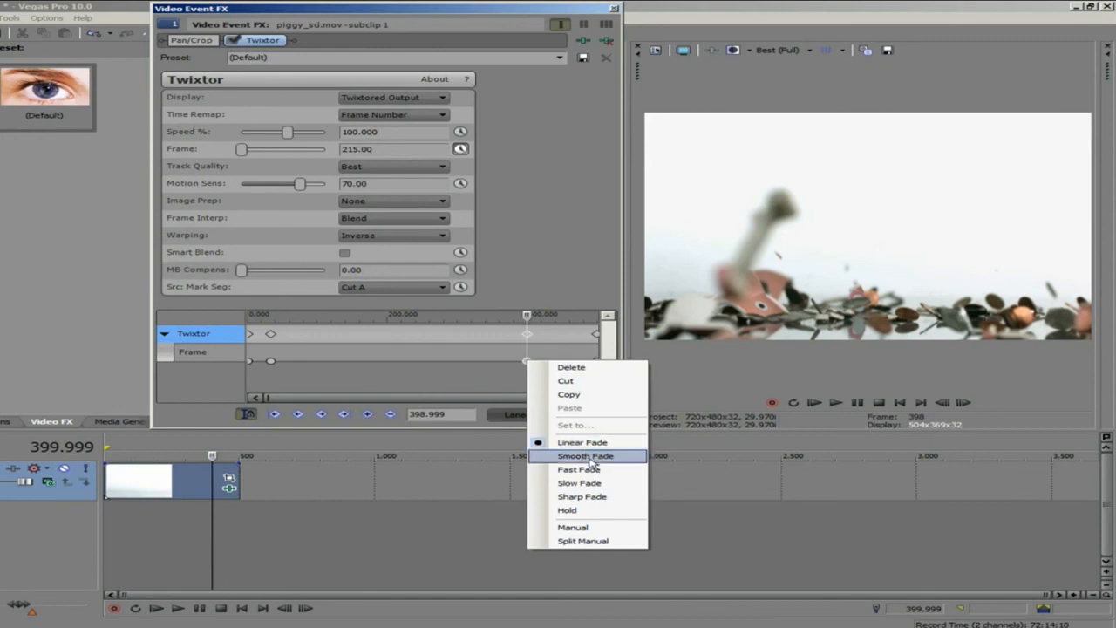
{"action": "mouse_move", "coordinate": [579, 483]}
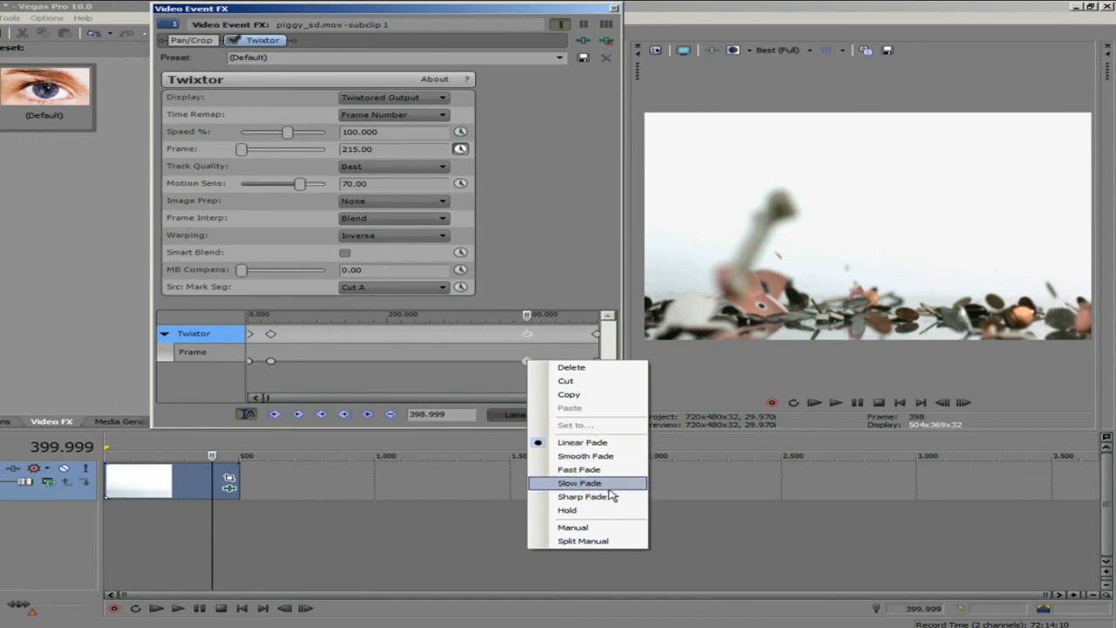
{"action": "left_click", "coordinate": [579, 483]}
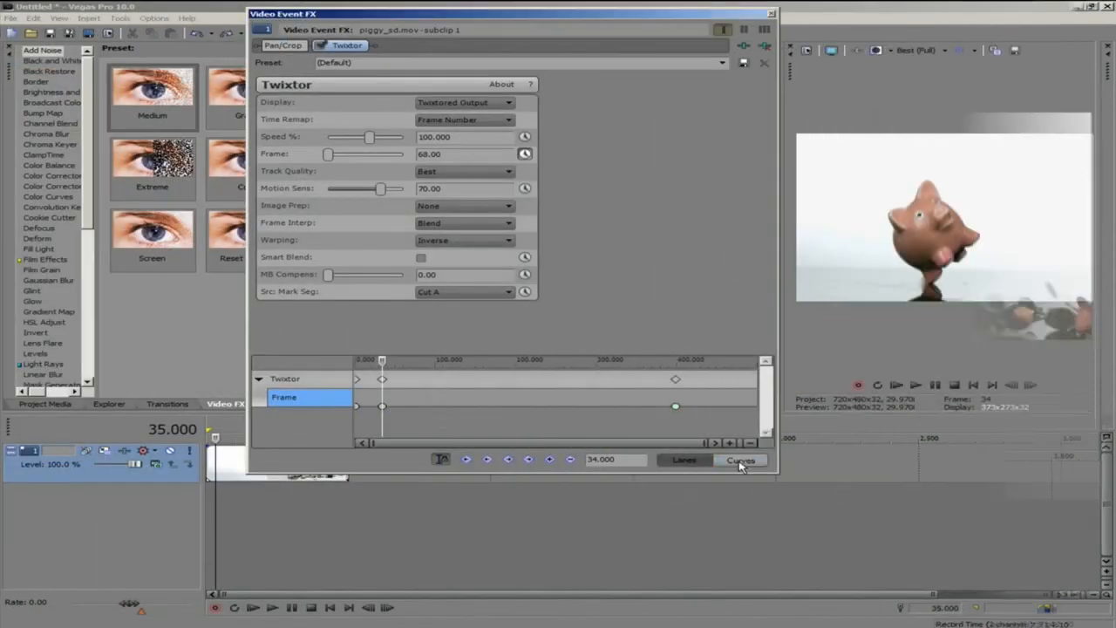
{"action": "left_click", "coordinate": [739, 460]}
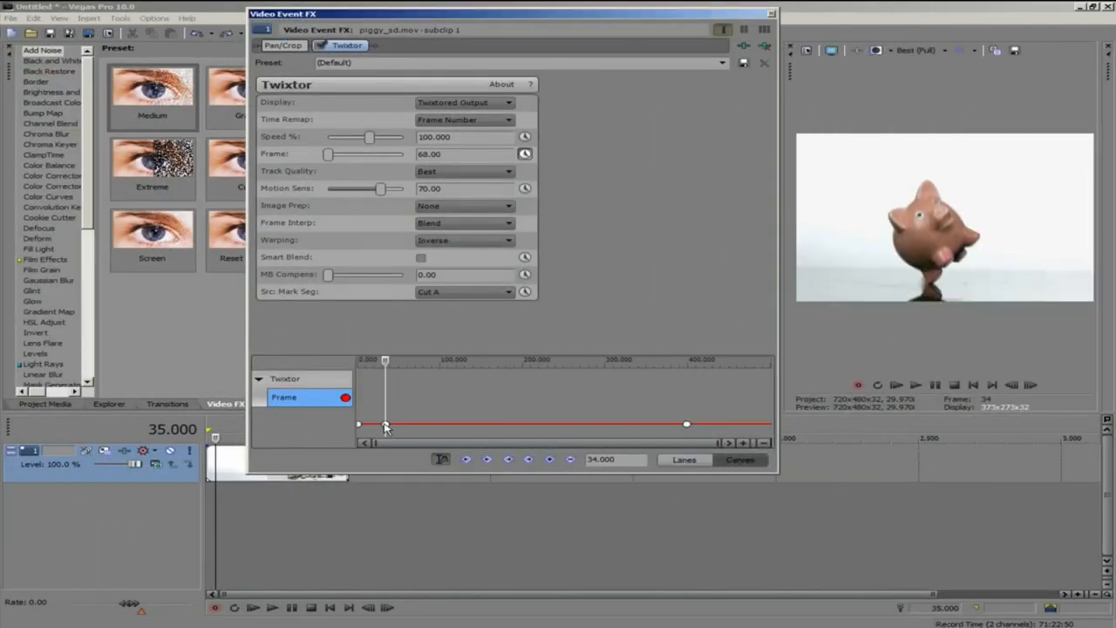
{"action": "right_click", "coordinate": [384, 425]}
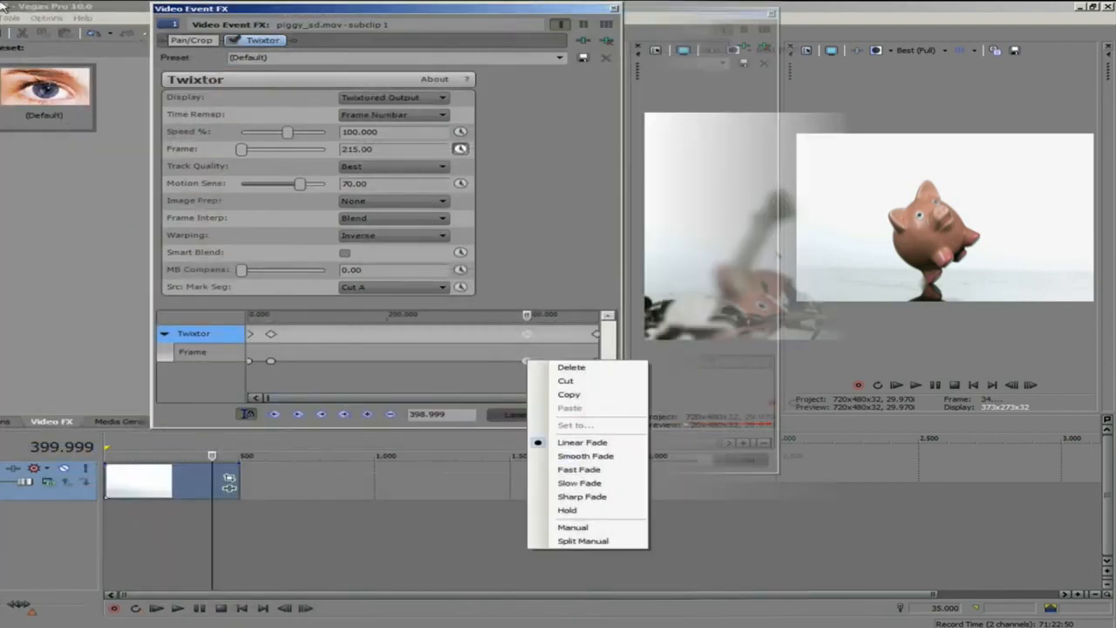
Bring up the Preview in Player dialog from the Tools menu.
{"action": "left_click", "coordinate": [132, 18]}
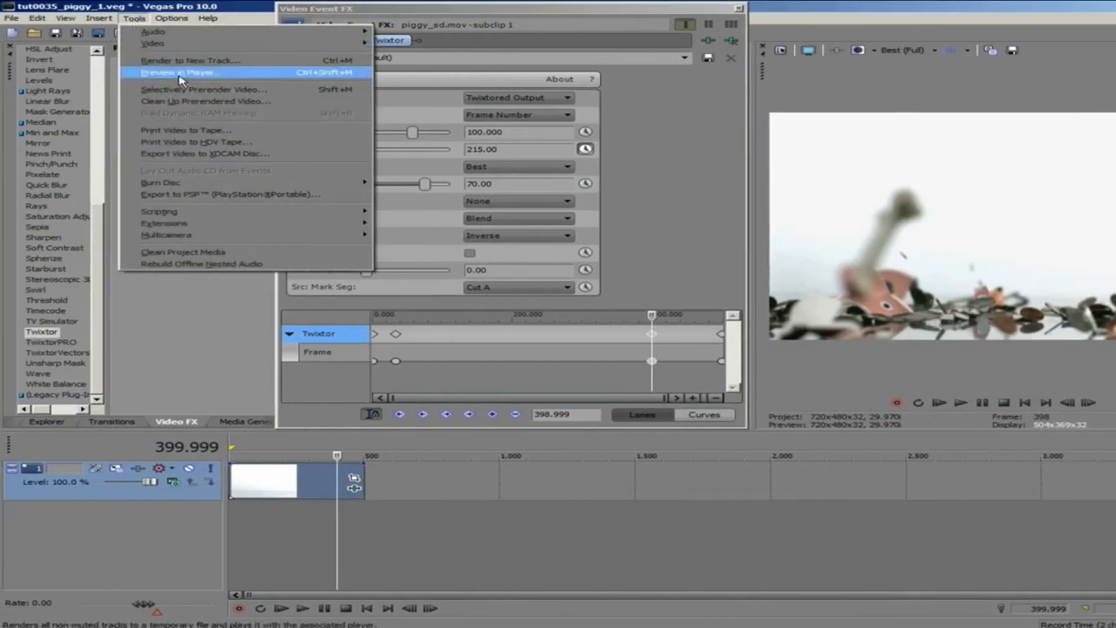
{"action": "left_click", "coordinate": [177, 73]}
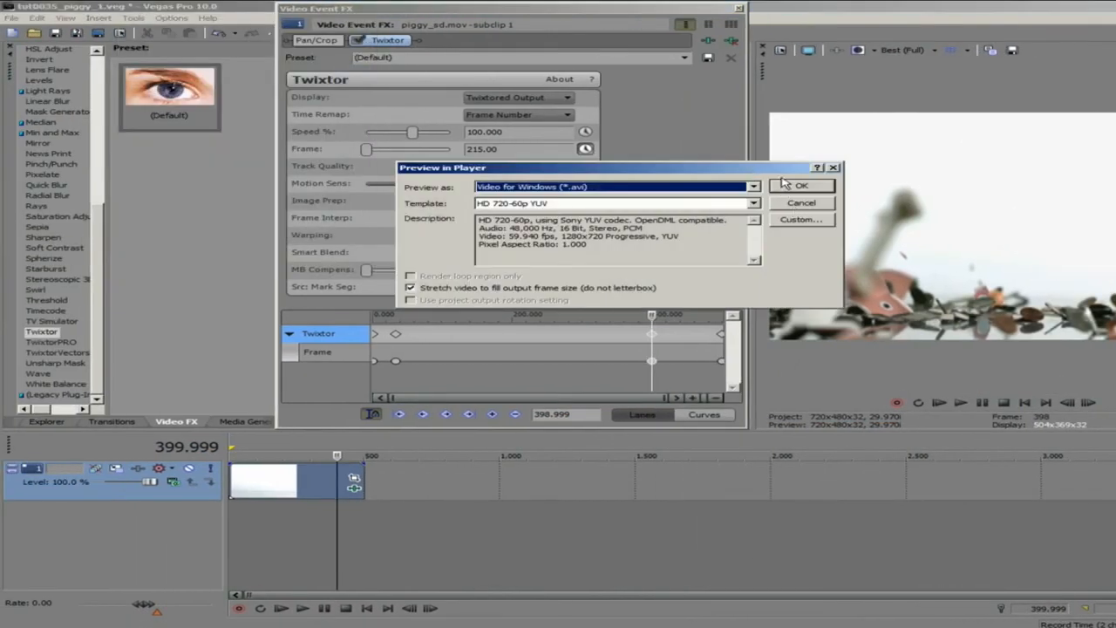